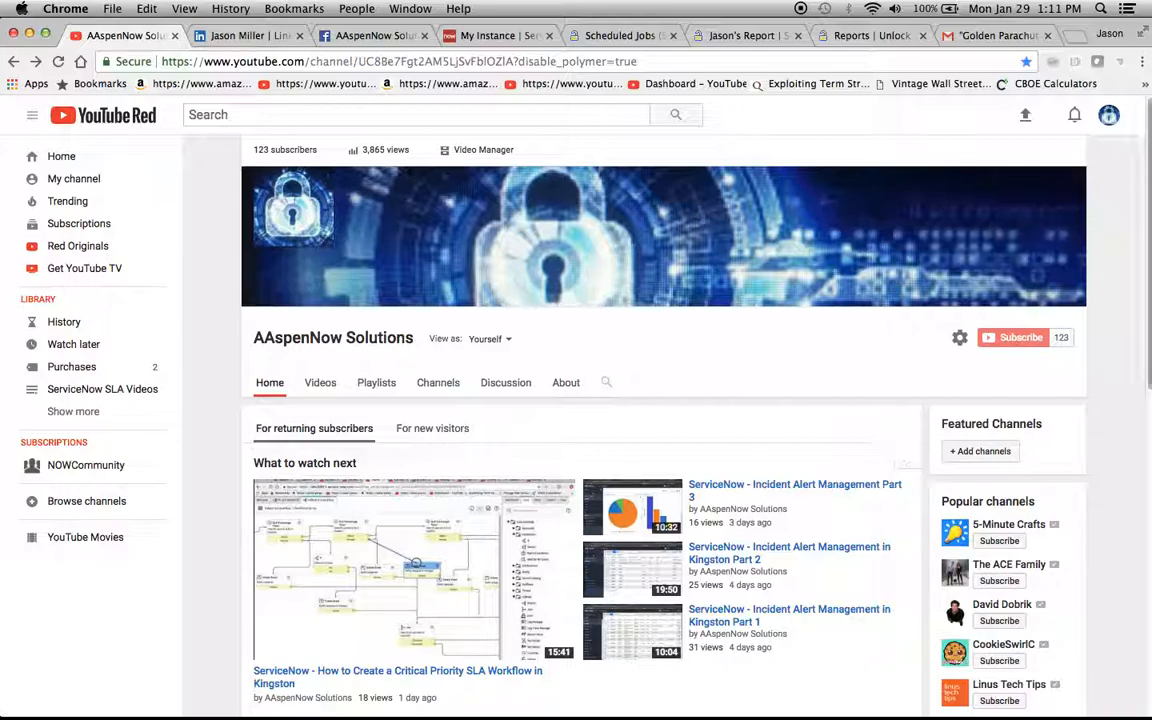
pyautogui.moveTo(1088, 420)
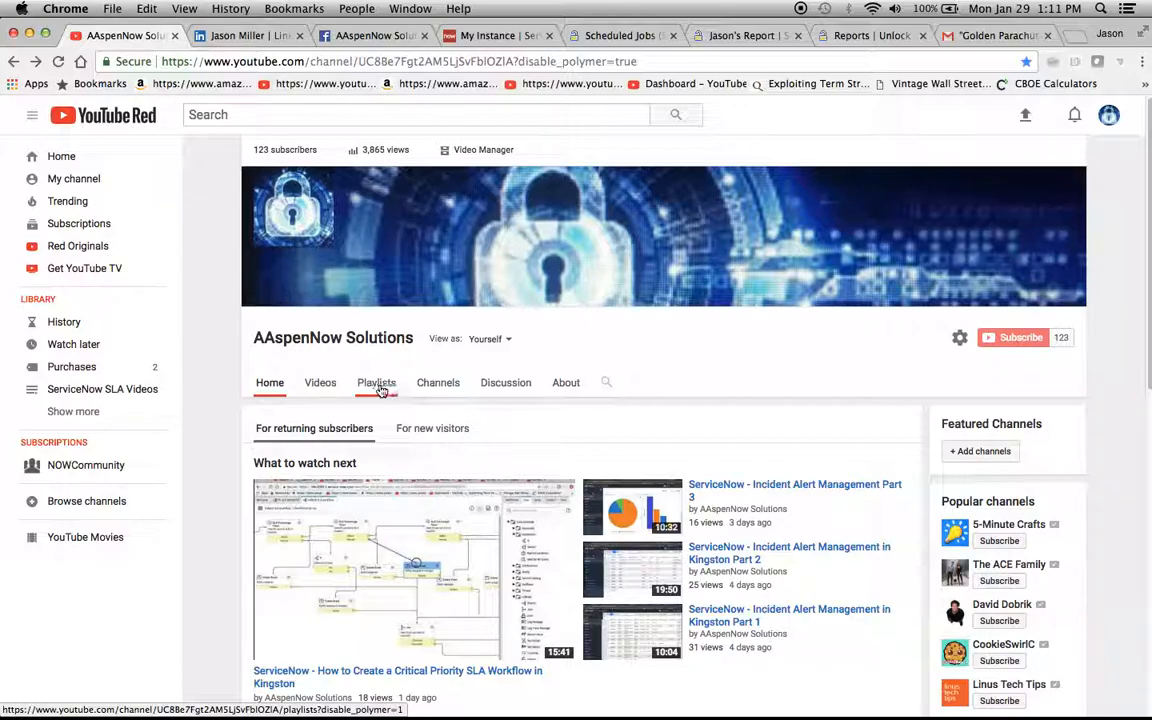
# Step: Show the channel's Playlists page listing ServiceNow SLA Videos and ServiceNow Kingston
pyautogui.click(376, 382)
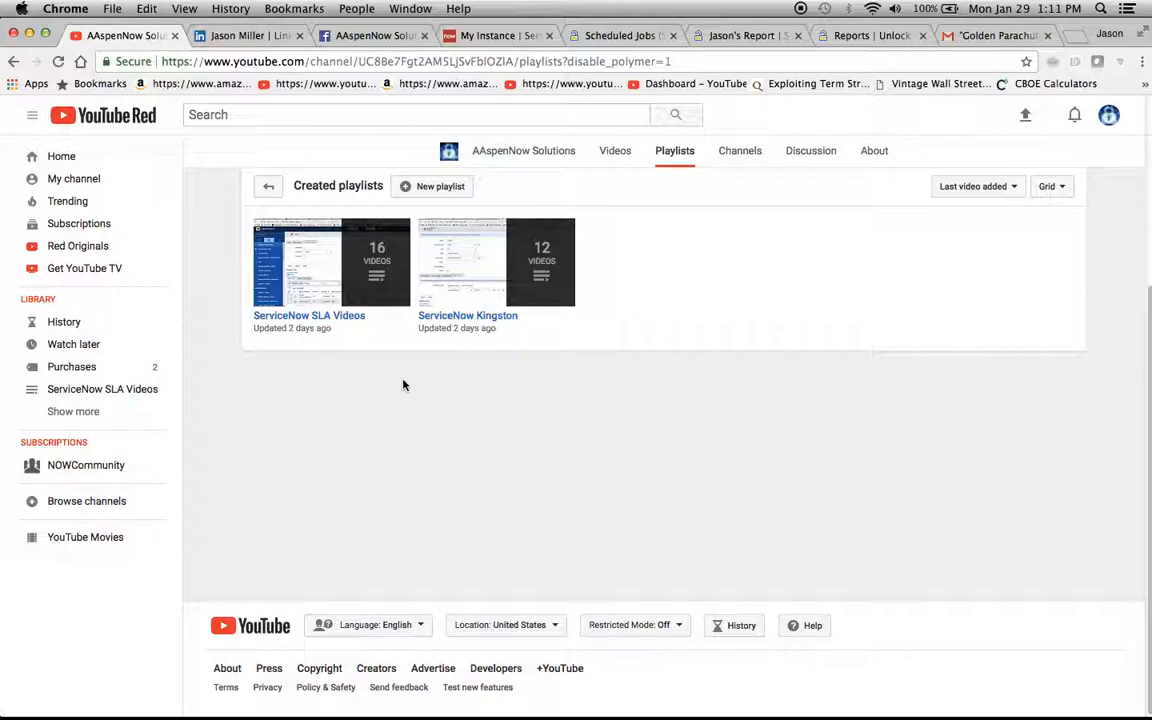
pyautogui.moveTo(528, 370)
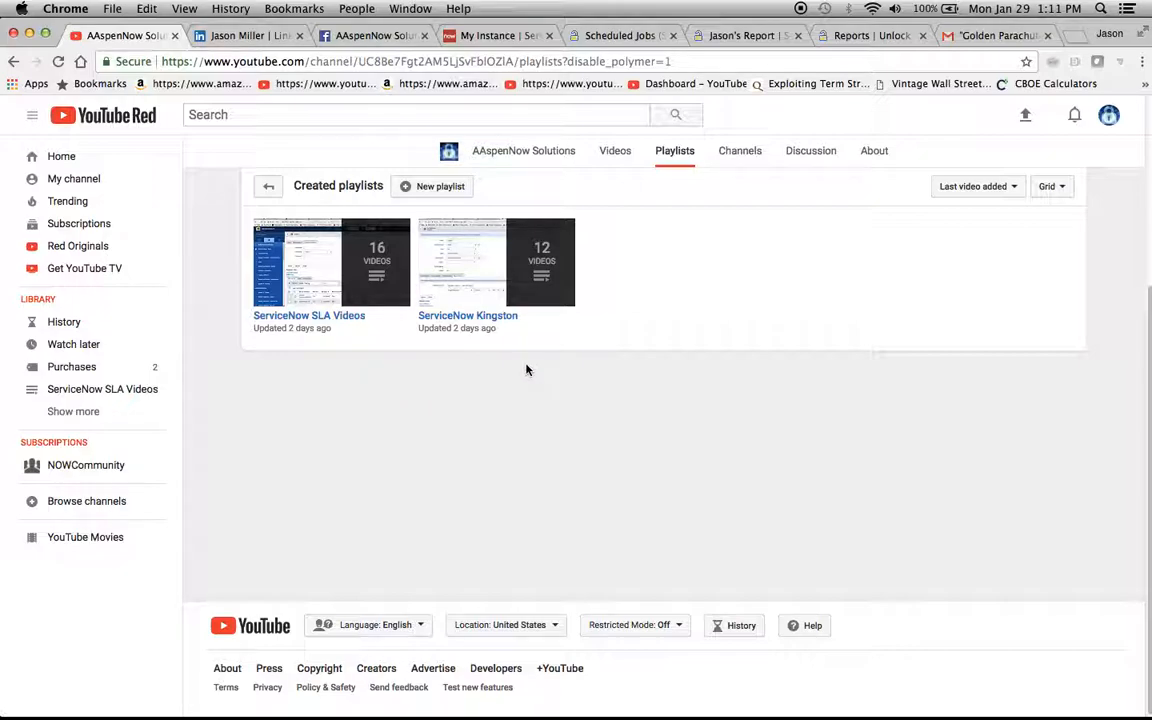
pyautogui.moveTo(390, 366)
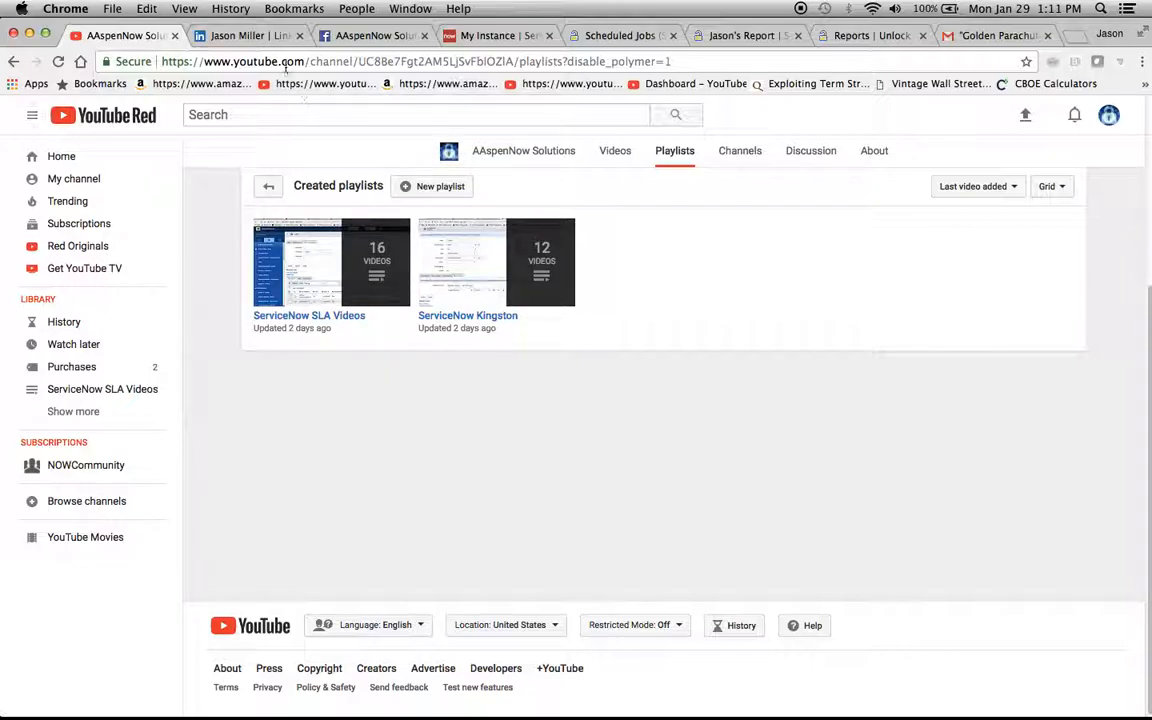
pyautogui.click(248, 36)
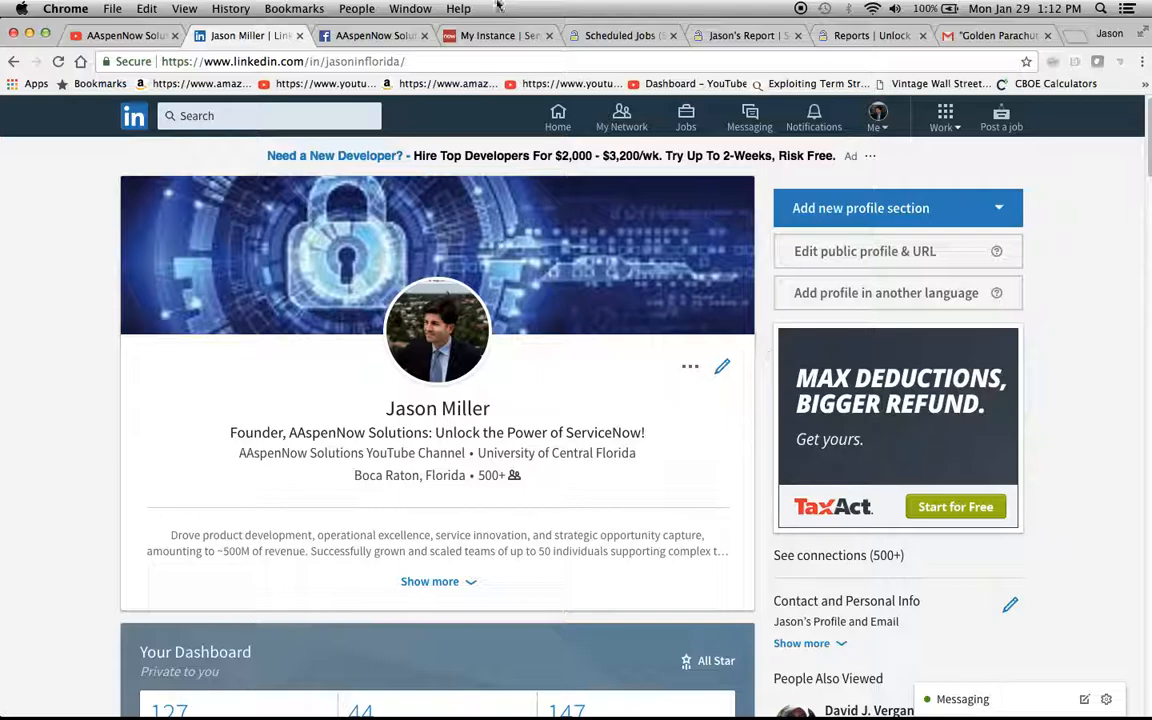
# Step: Switch to the AAspenNow Solutions Facebook page and scroll through its posts
pyautogui.click(376, 36)
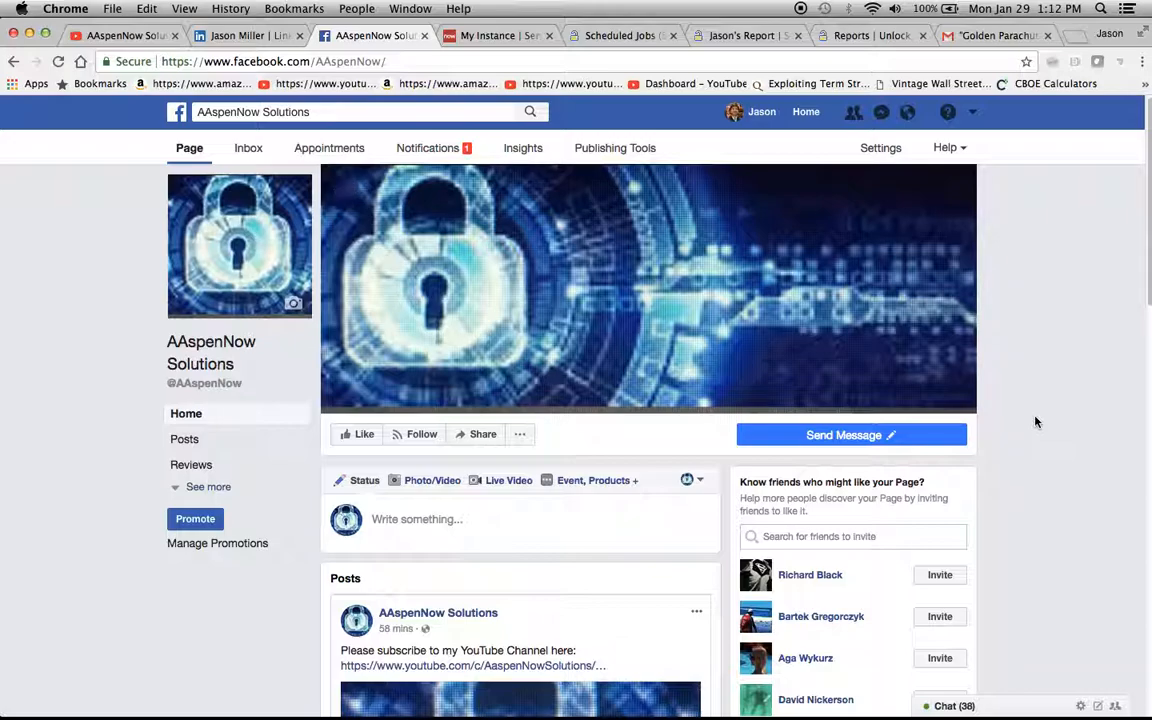
pyautogui.scroll(-3)
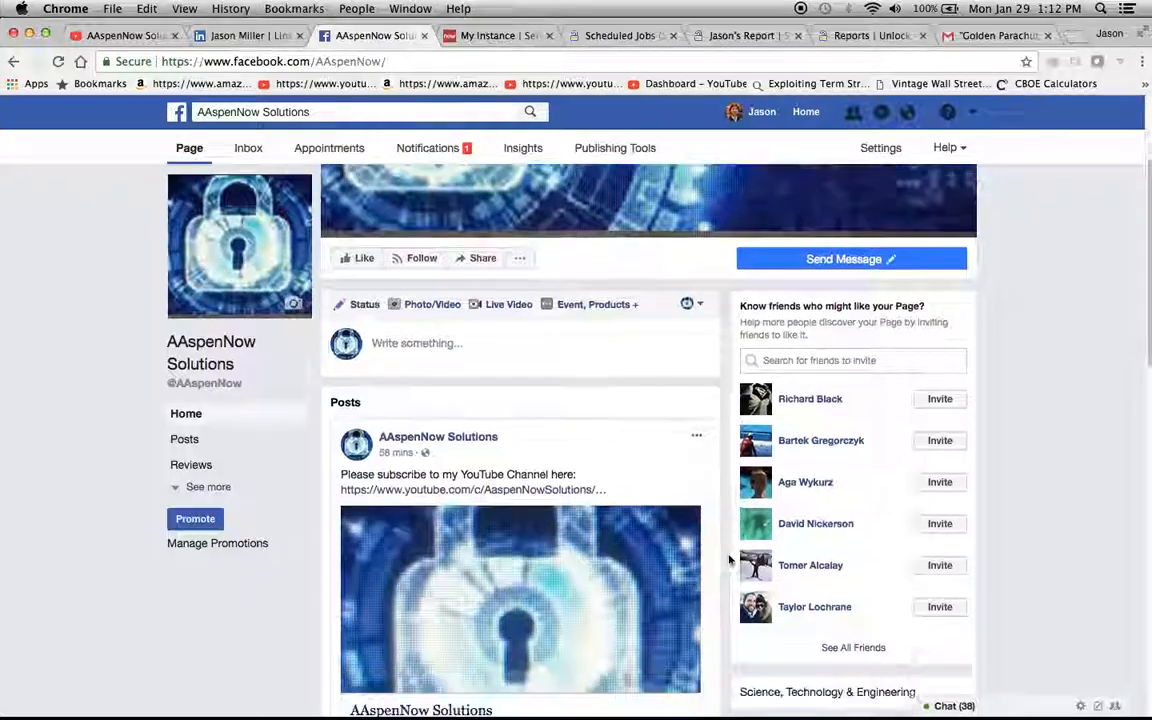
pyautogui.scroll(-3)
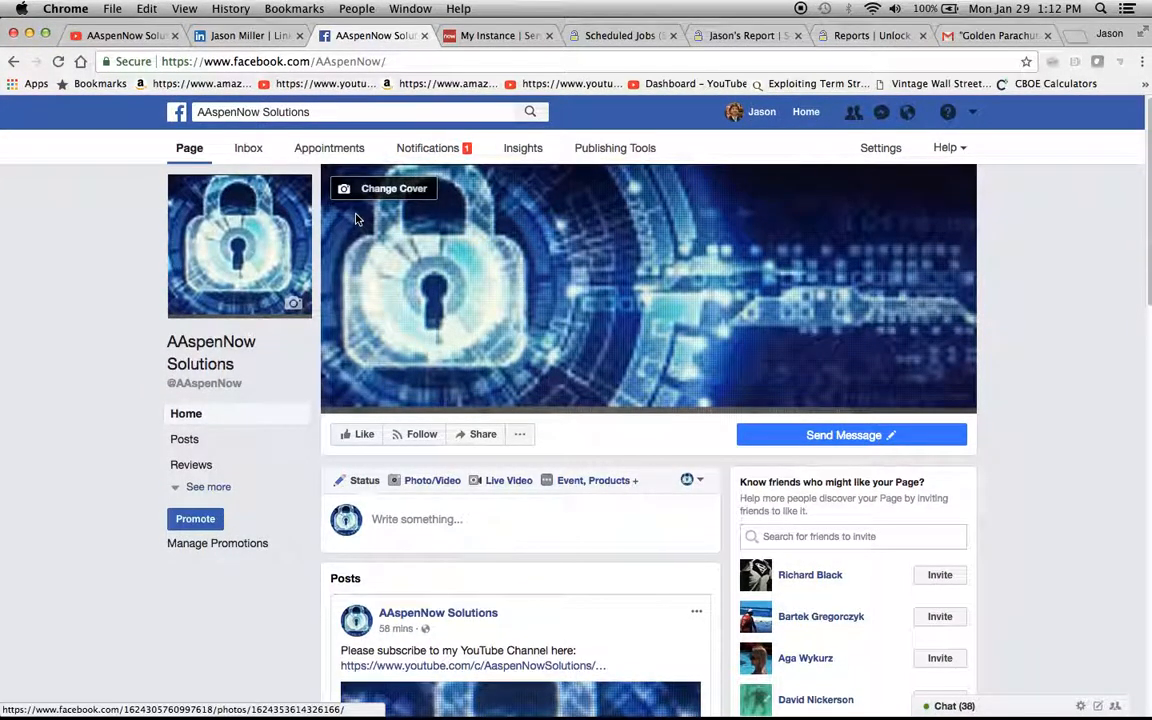
# Step: Filter the navigator for scheduled jobs and open System Definition > Scheduled Jobs
pyautogui.click(620, 36)
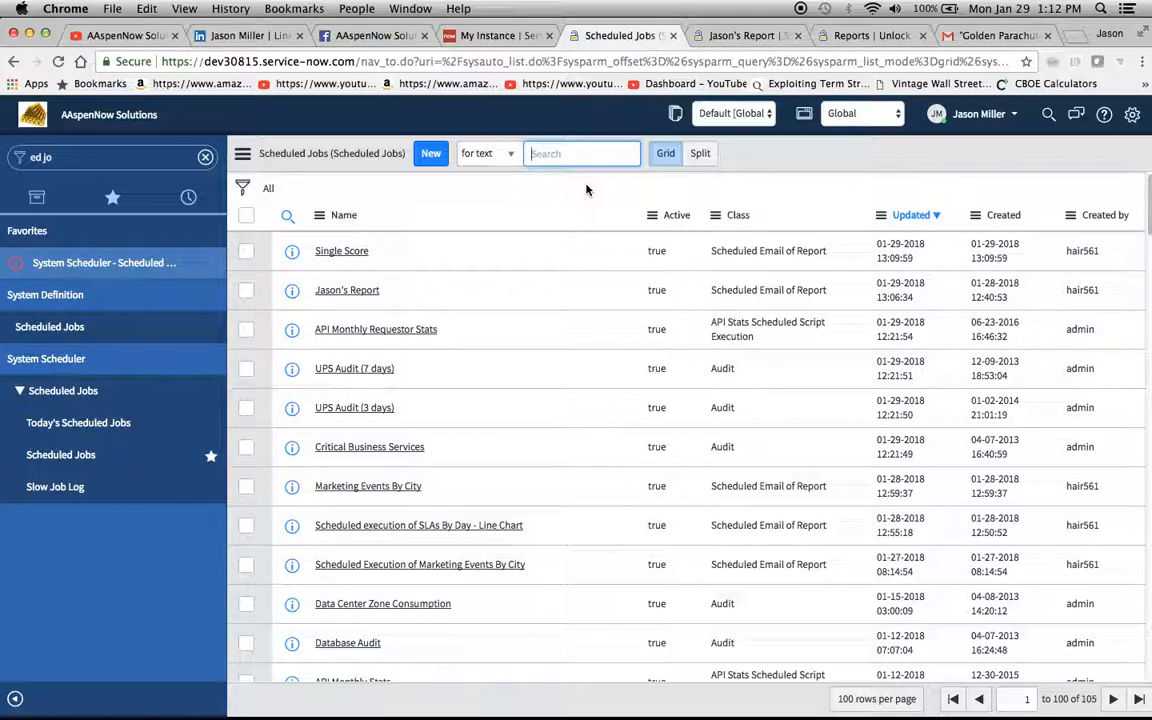
pyautogui.moveTo(508, 224)
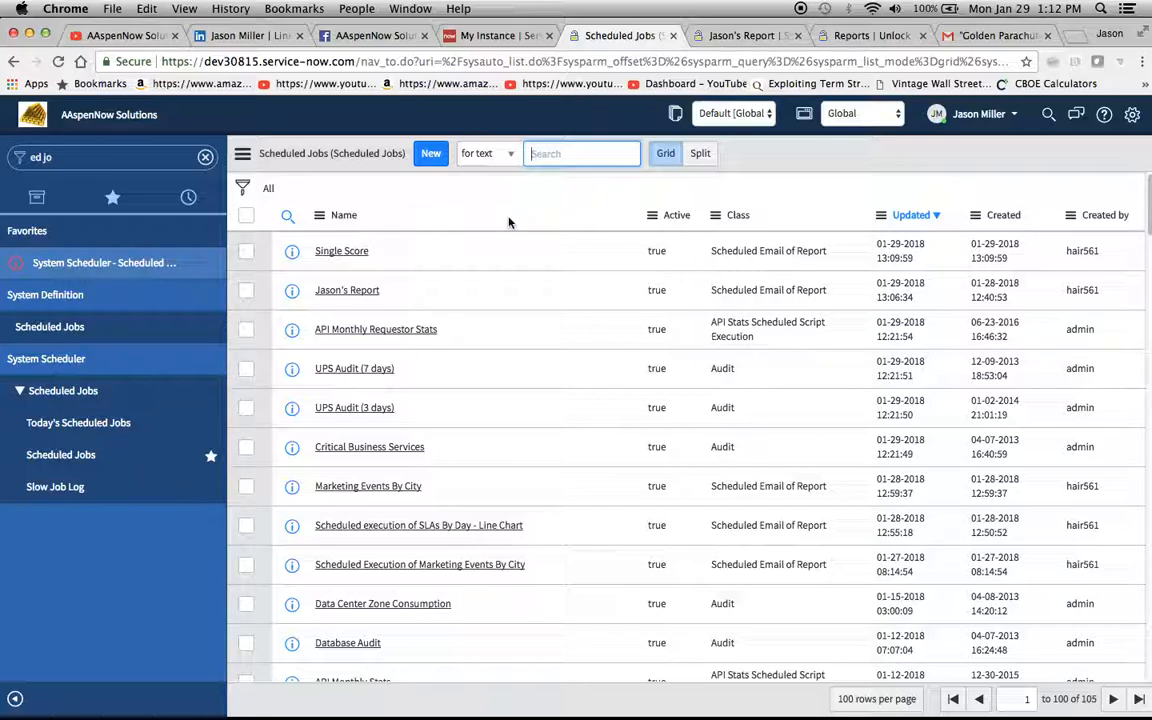
pyautogui.click(110, 156)
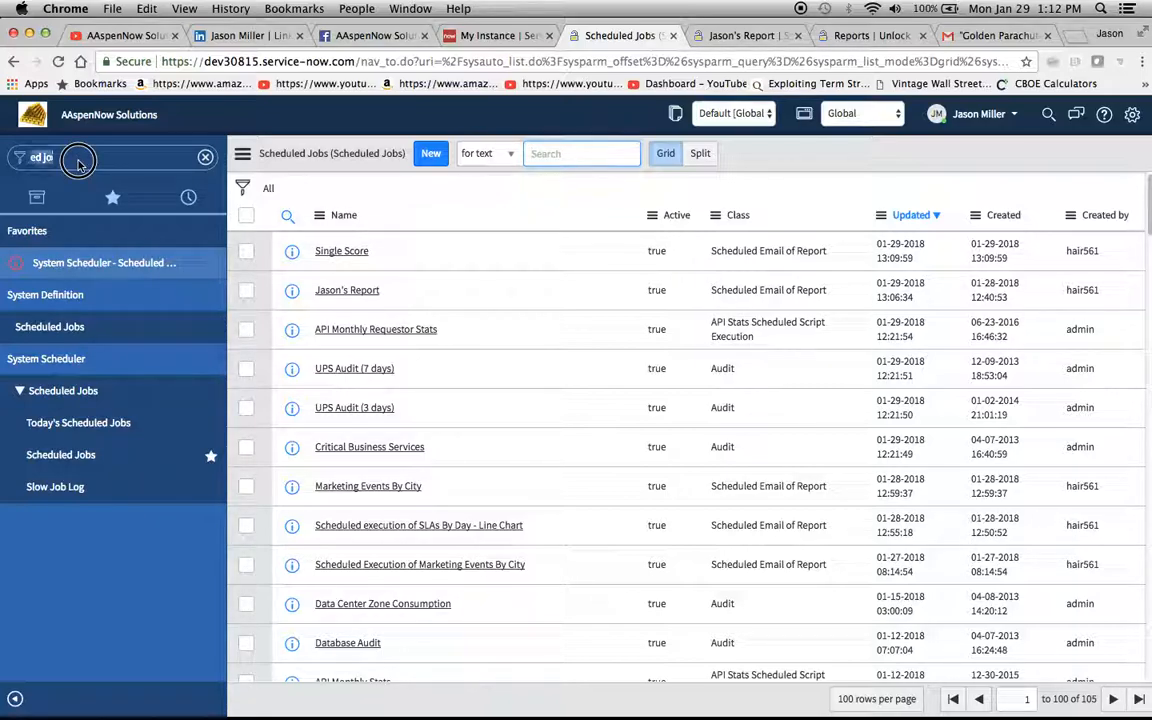
pyautogui.click(206, 156)
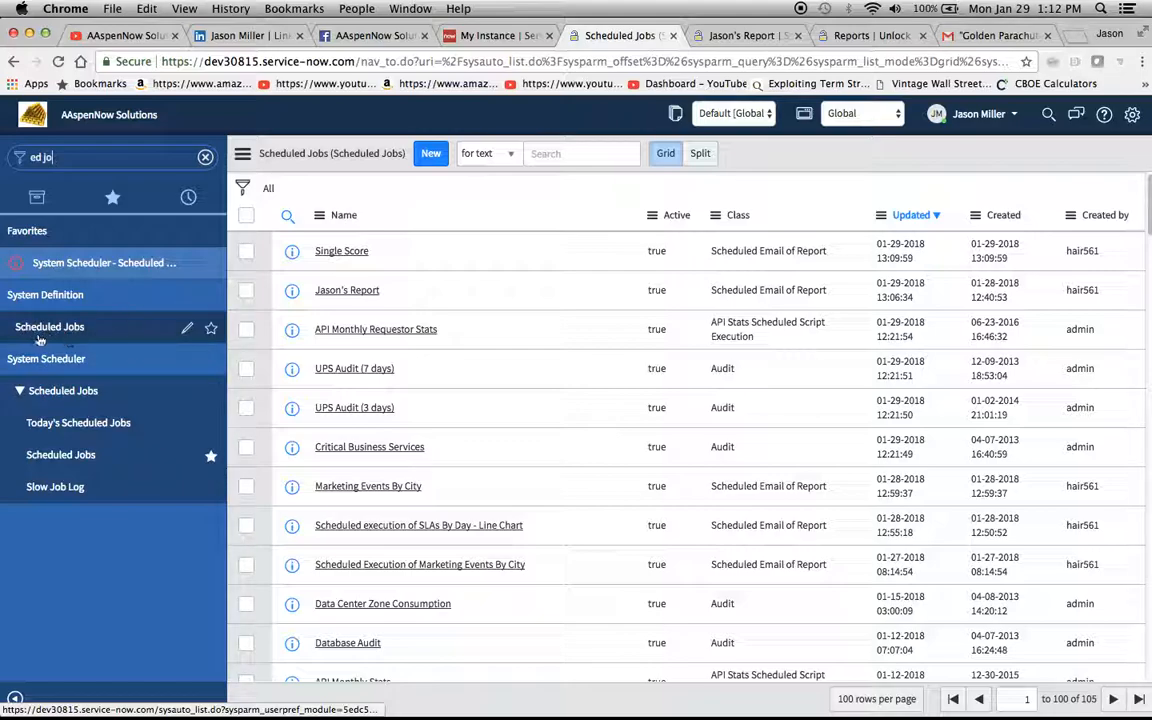
pyautogui.click(50, 328)
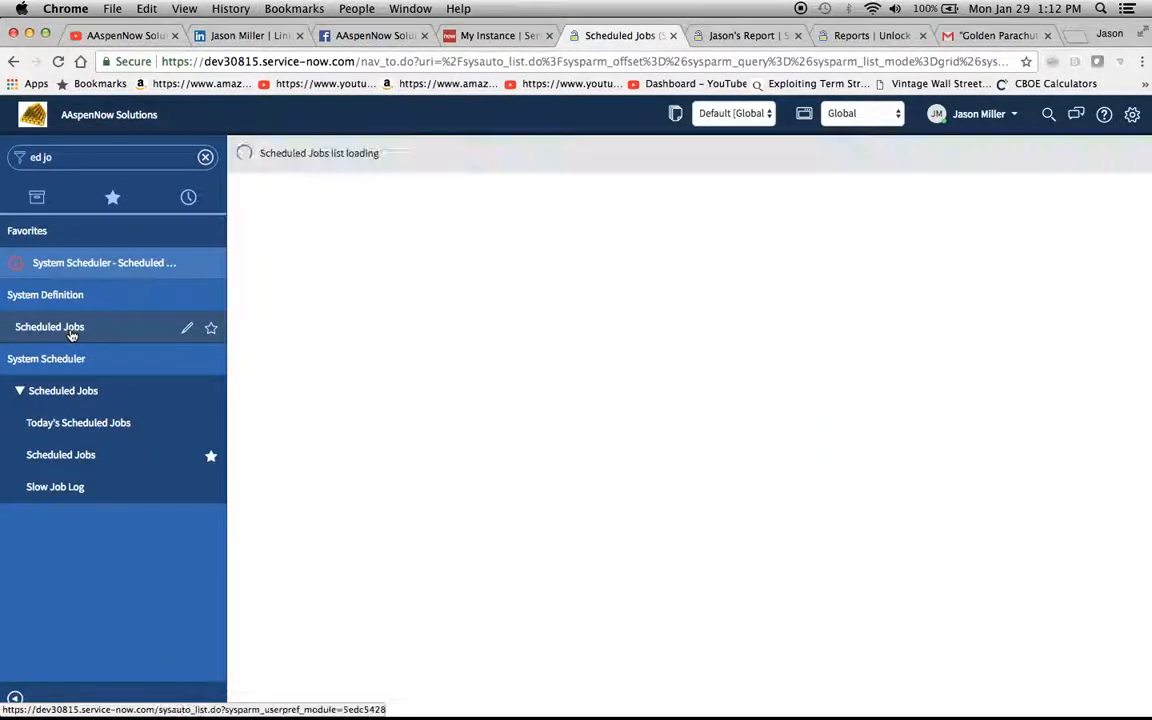
# Step: Open Jason's Report, the weekly Monday Major Incidents by Priority and State scheduled email
pyautogui.click(48, 326)
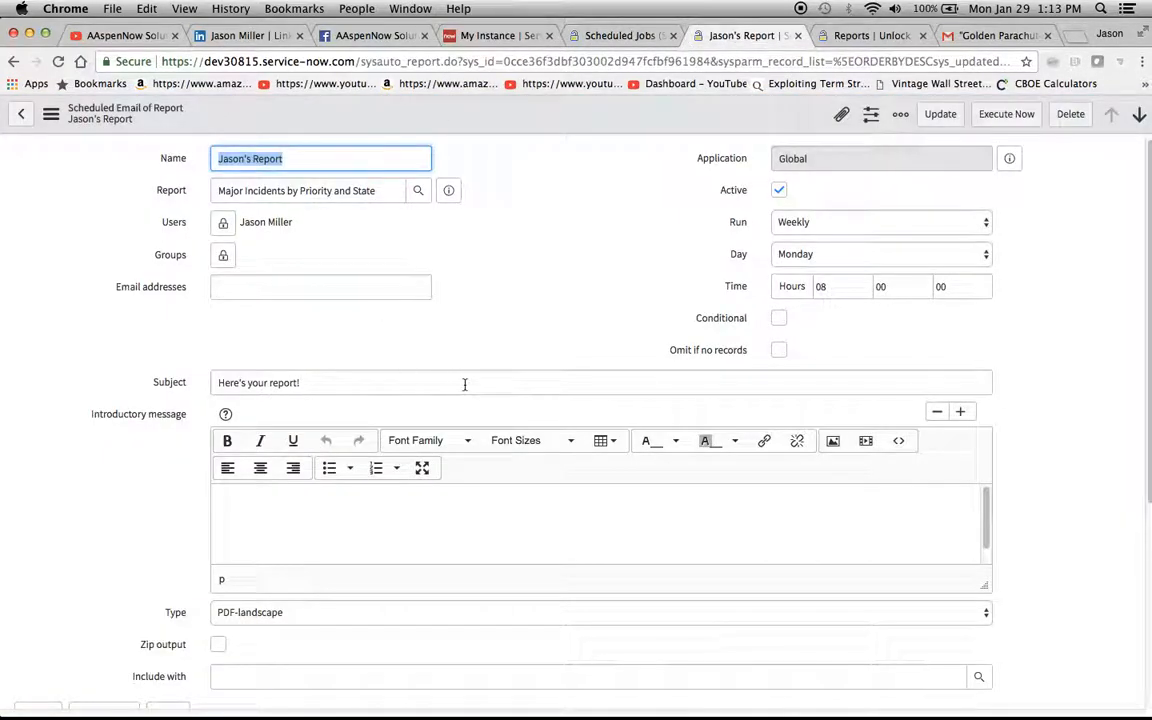
pyautogui.moveTo(1014, 350)
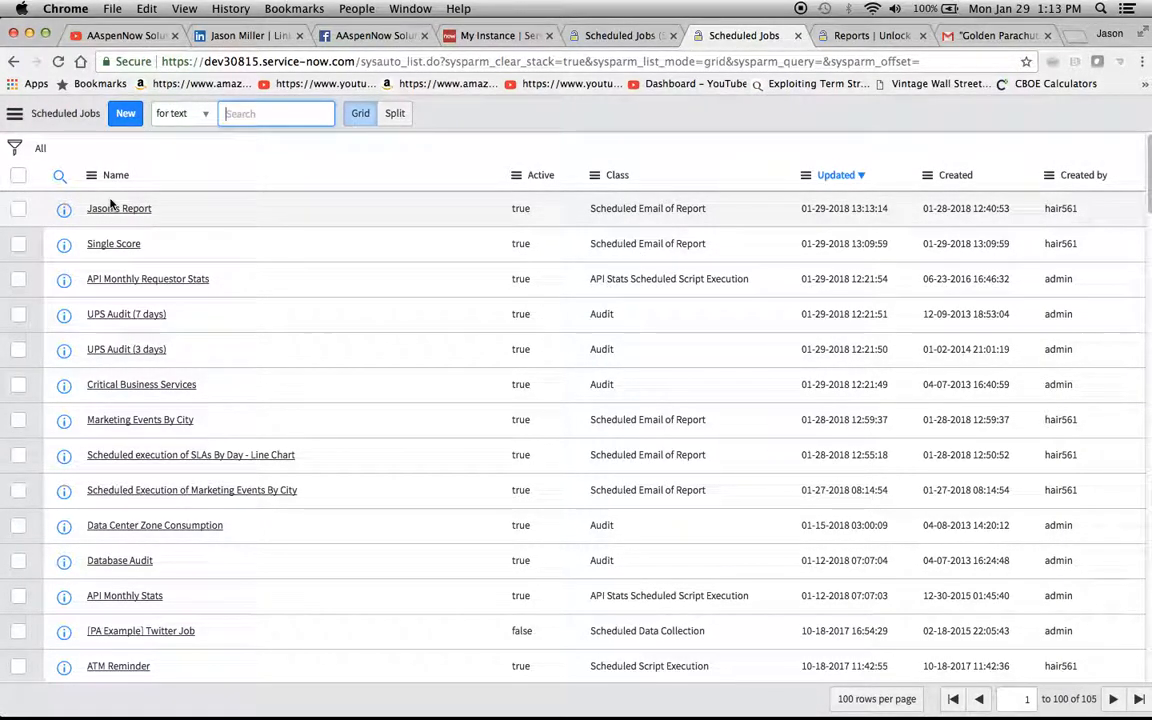
pyautogui.click(120, 208)
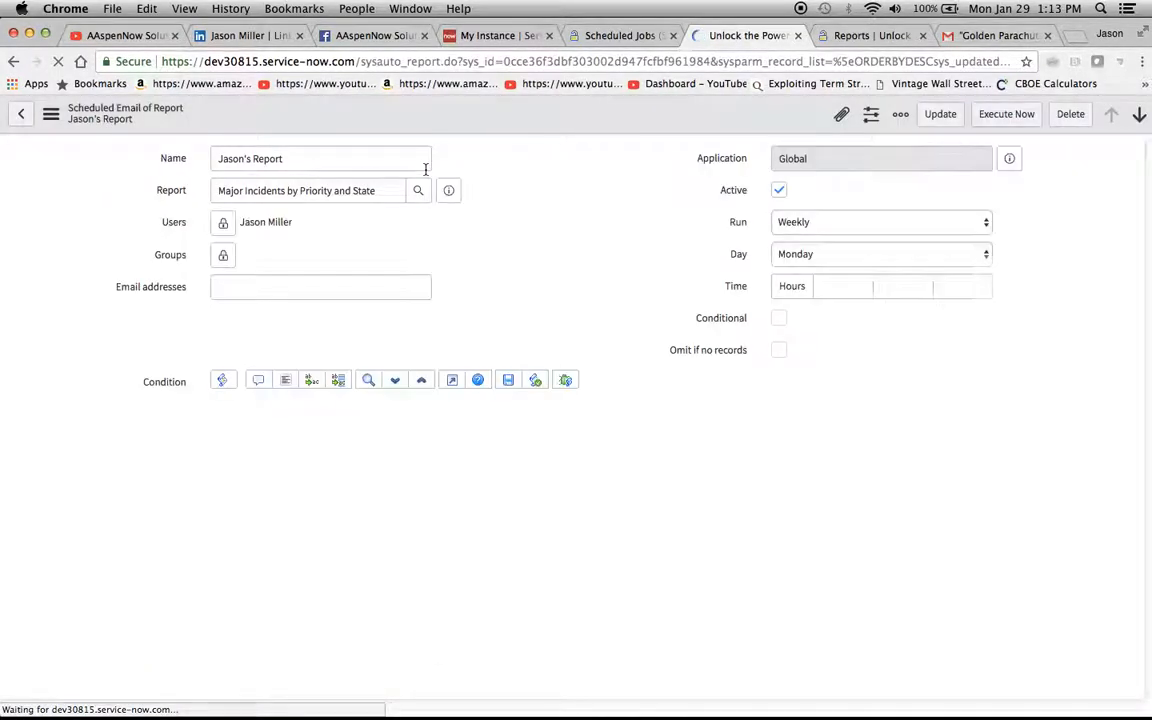
pyautogui.click(320, 158)
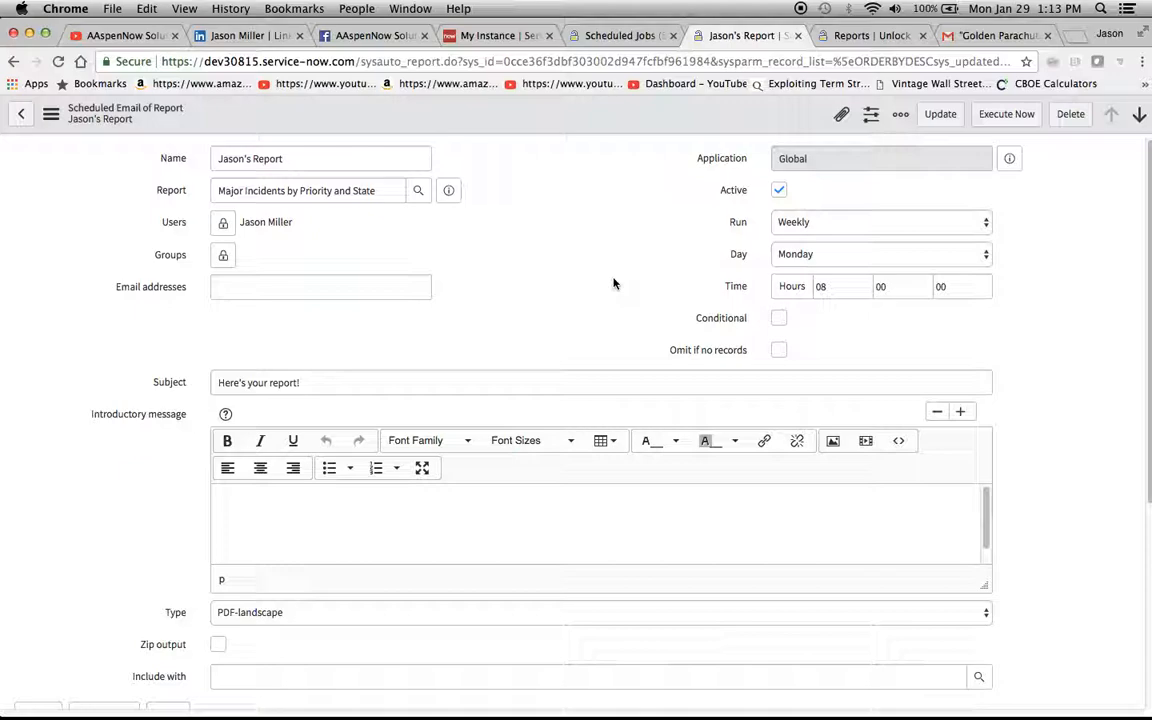
pyautogui.moveTo(280, 252)
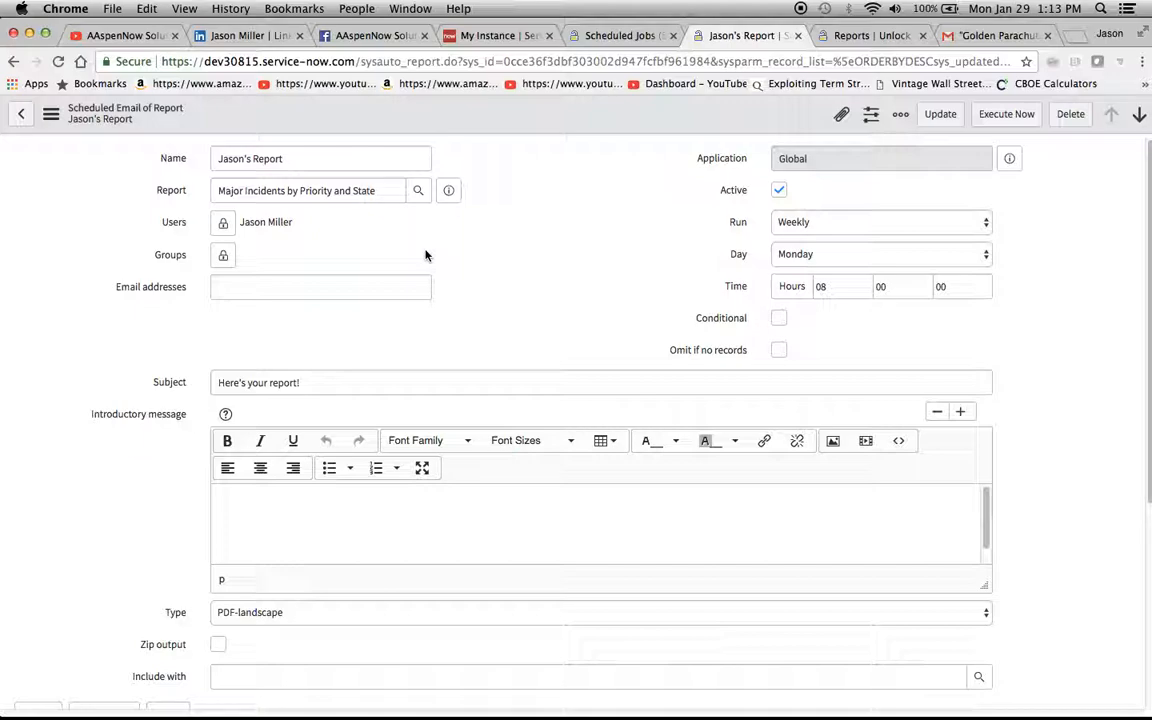
pyautogui.moveTo(294, 260)
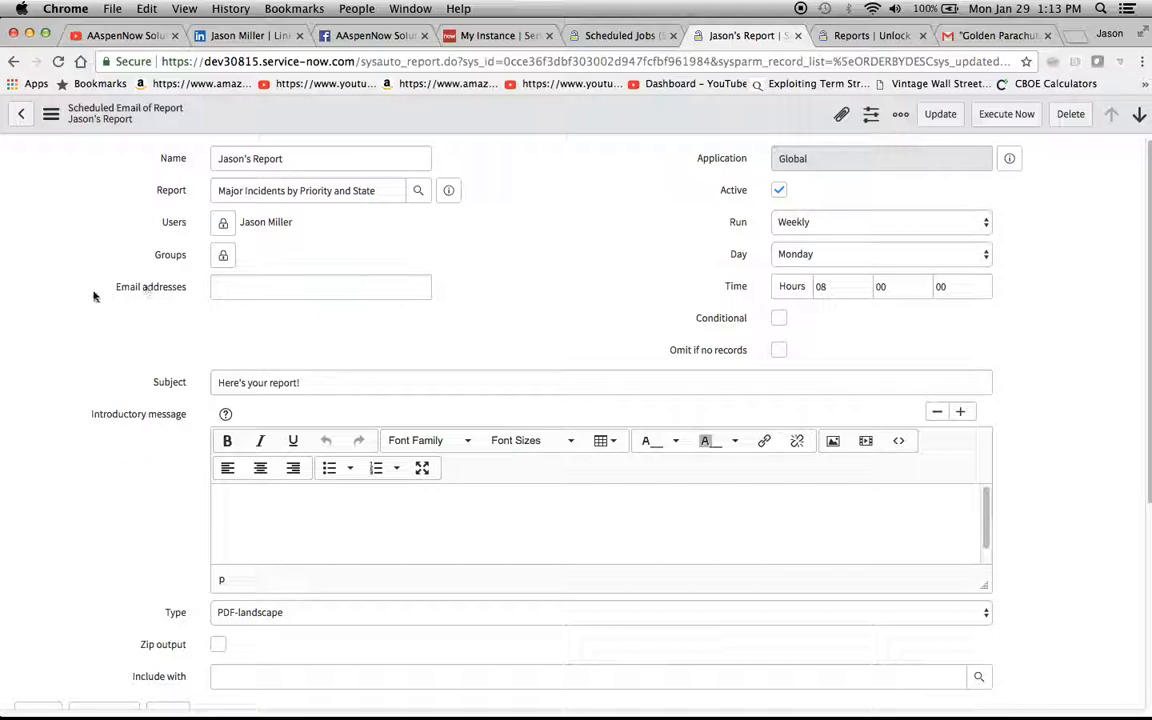
pyautogui.moveTo(148, 308)
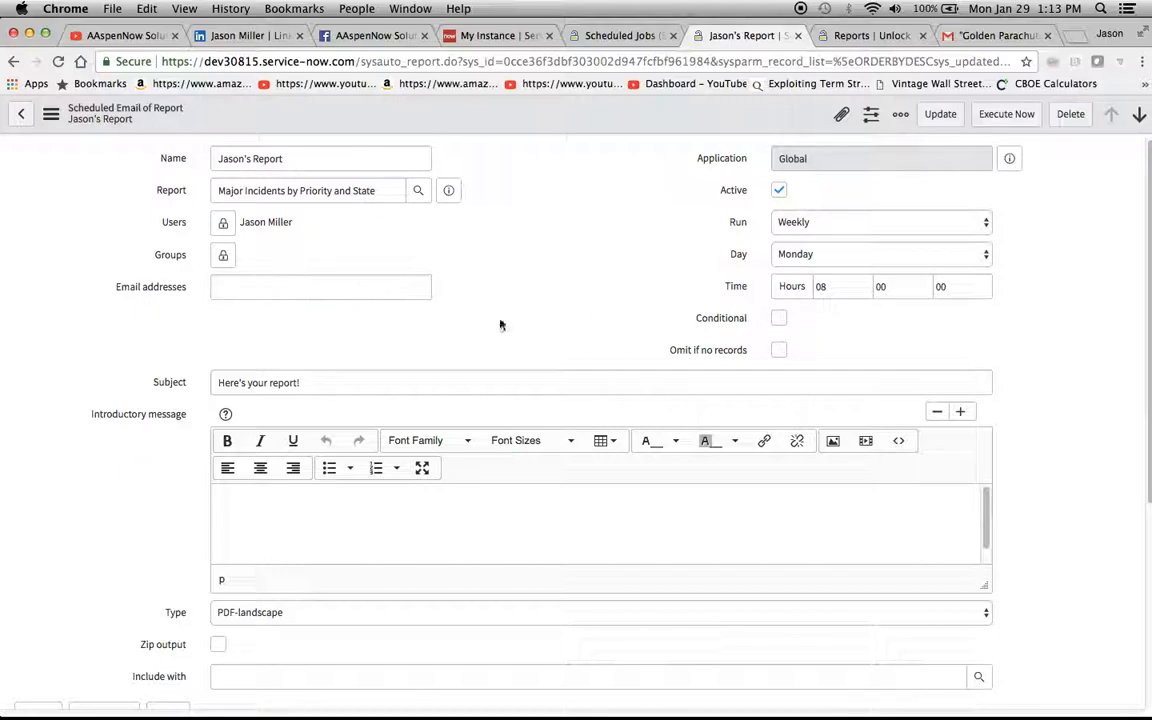
pyautogui.moveTo(808, 196)
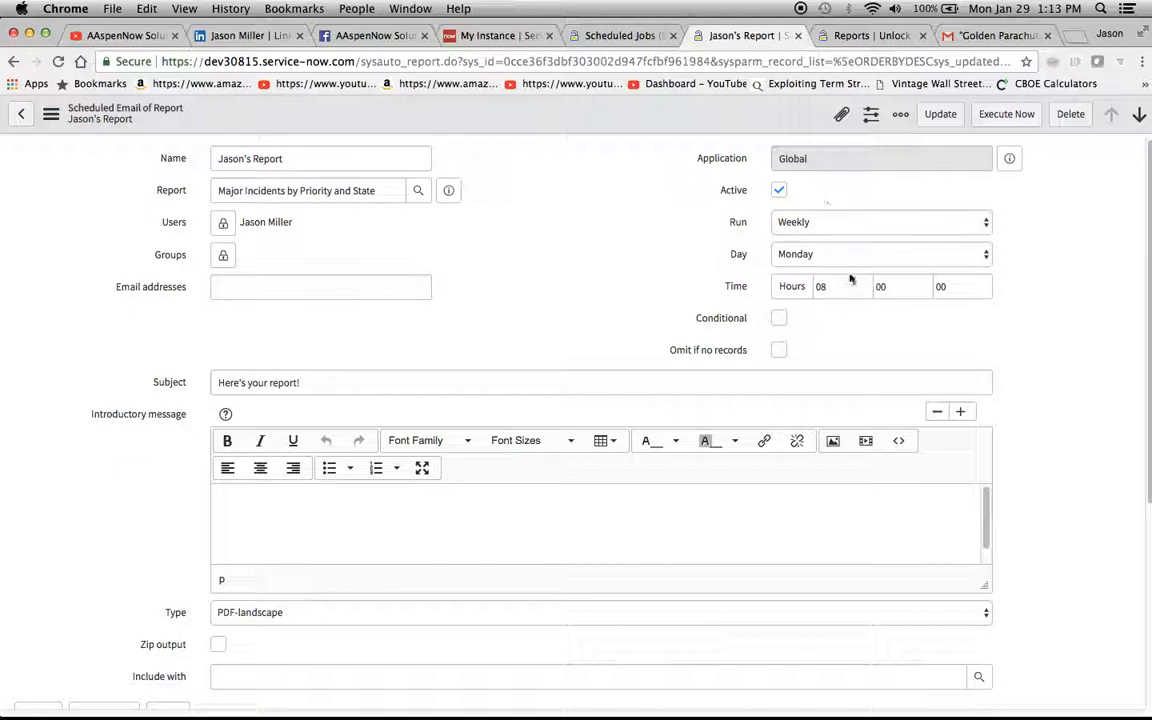
pyautogui.click(880, 220)
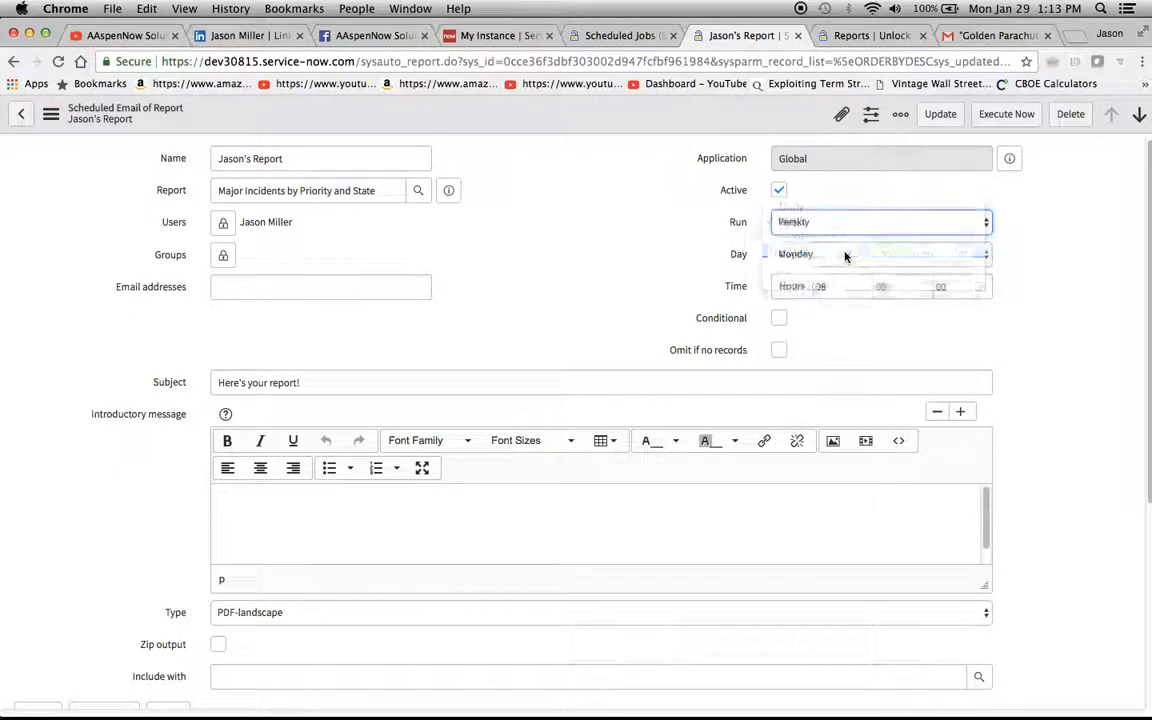
pyautogui.click(880, 220)
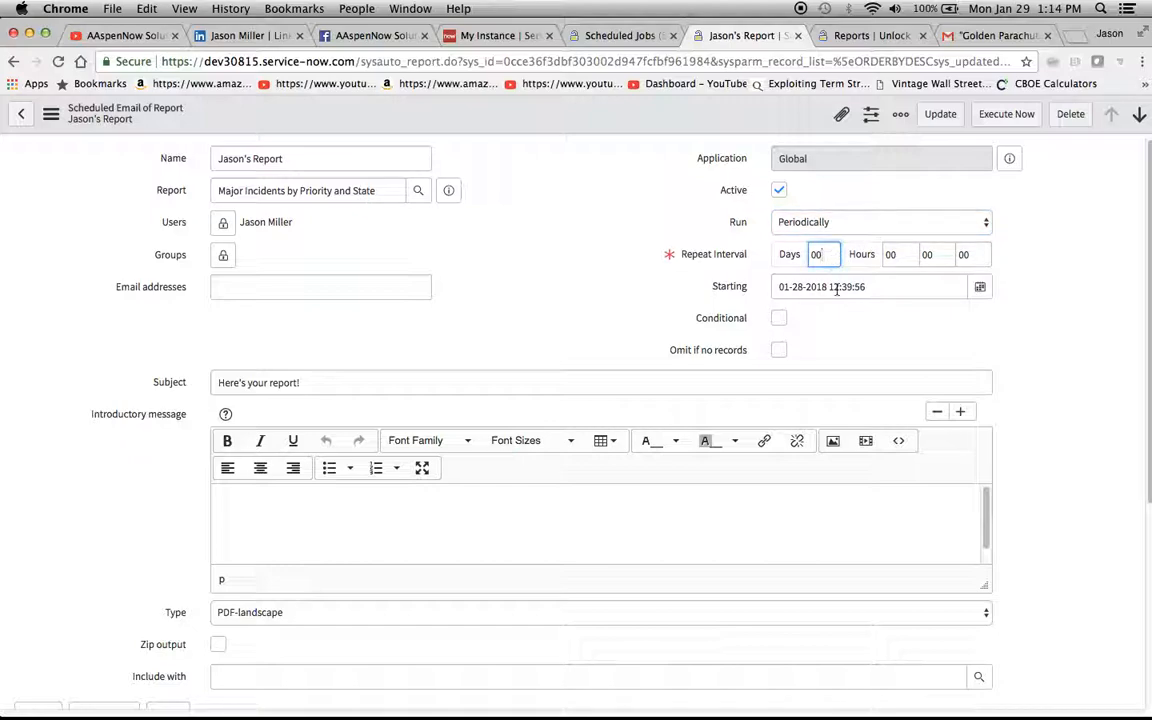
pyautogui.click(820, 254)
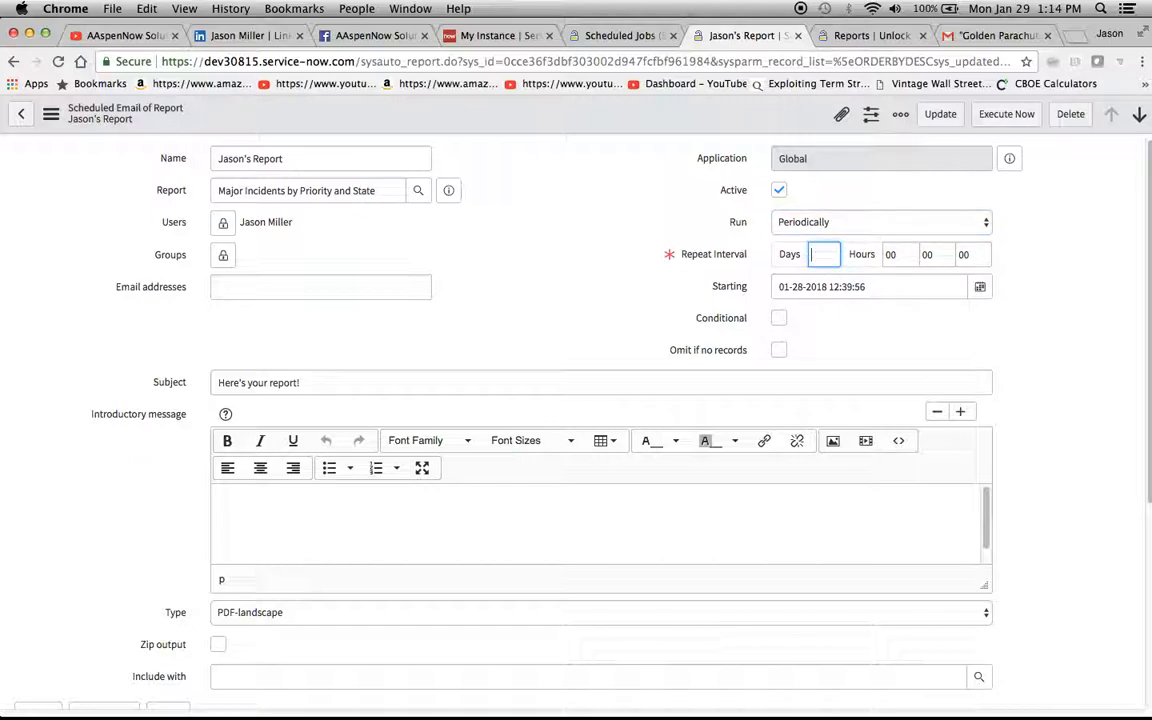
pyautogui.write('5')
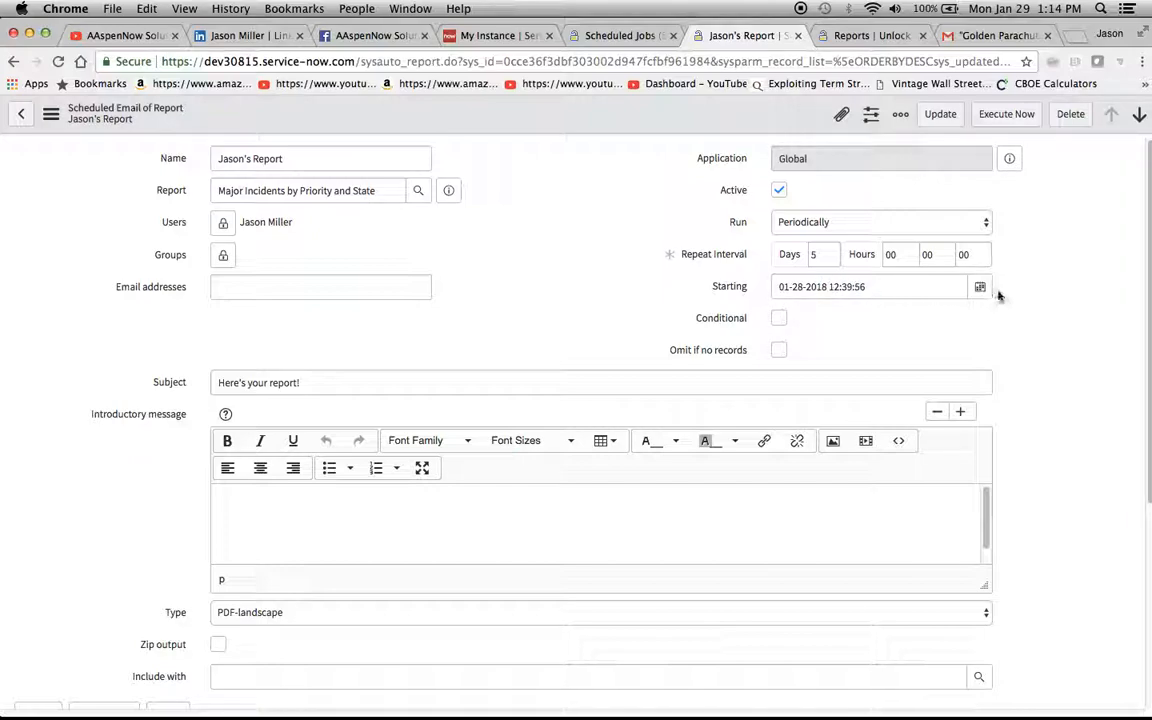
pyautogui.click(980, 288)
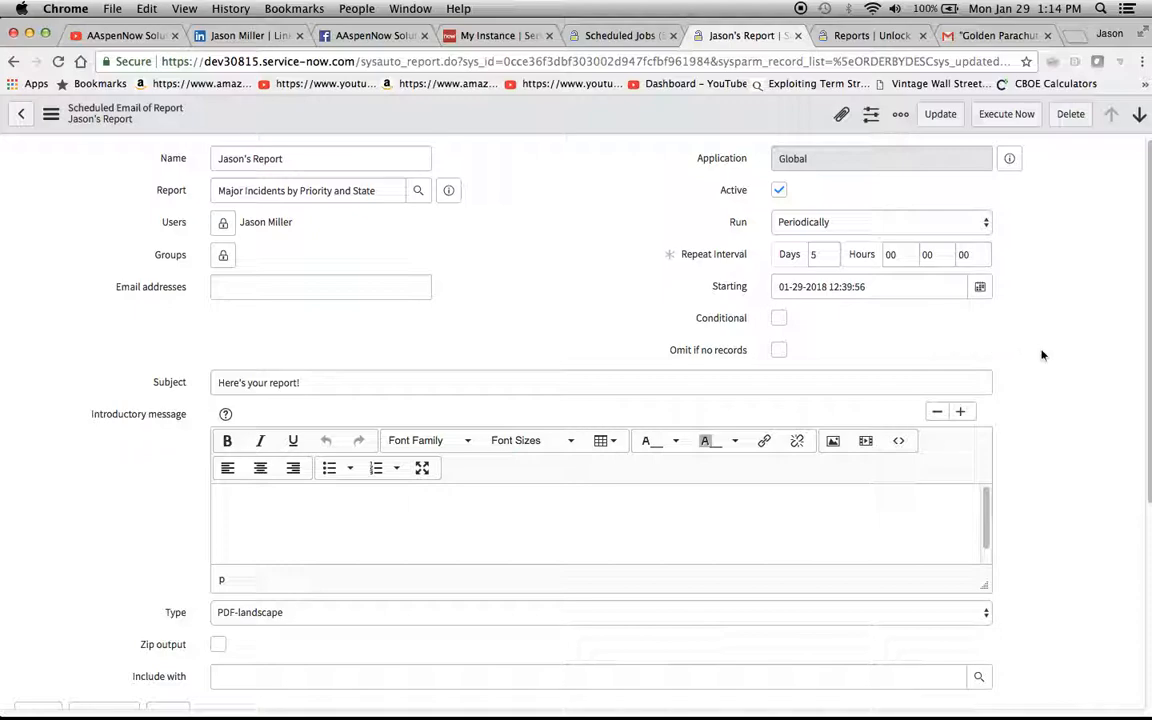
pyautogui.click(980, 288)
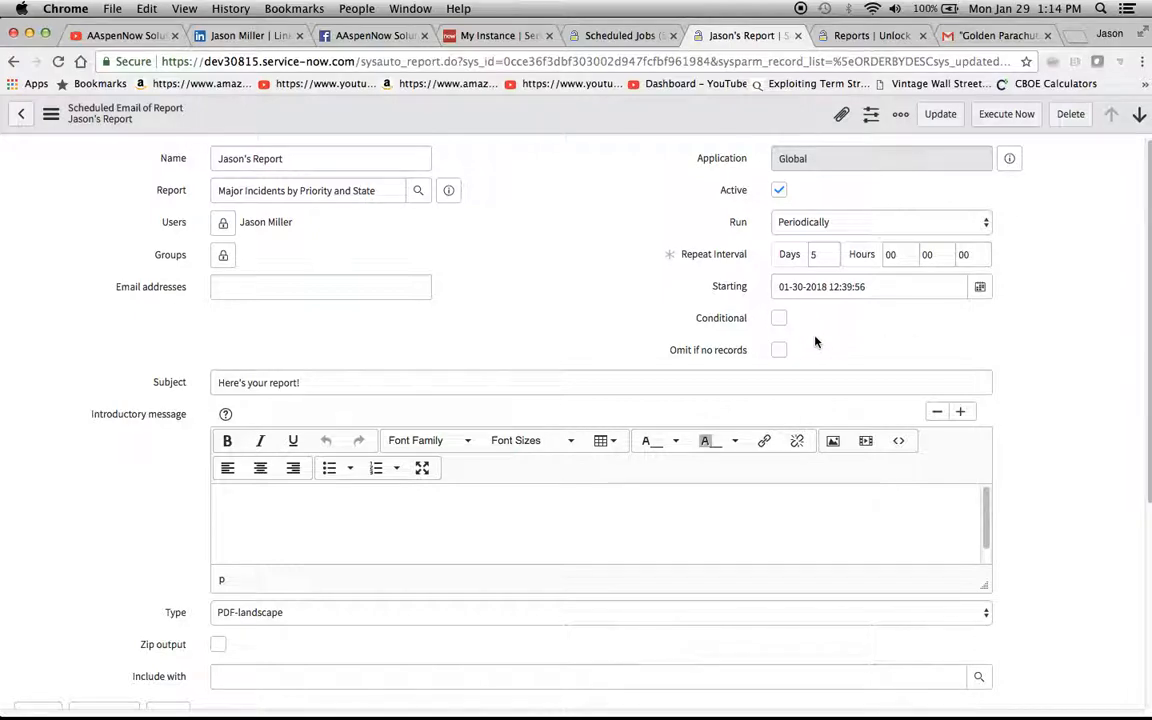
pyautogui.click(780, 318)
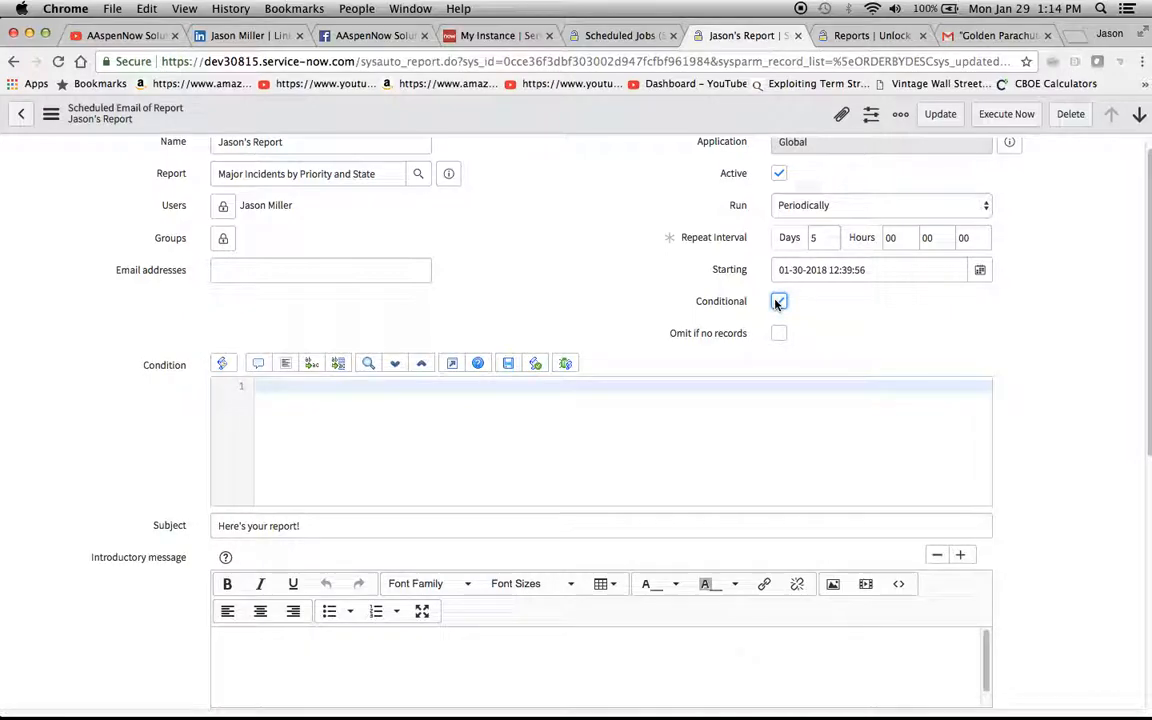
pyautogui.click(780, 300)
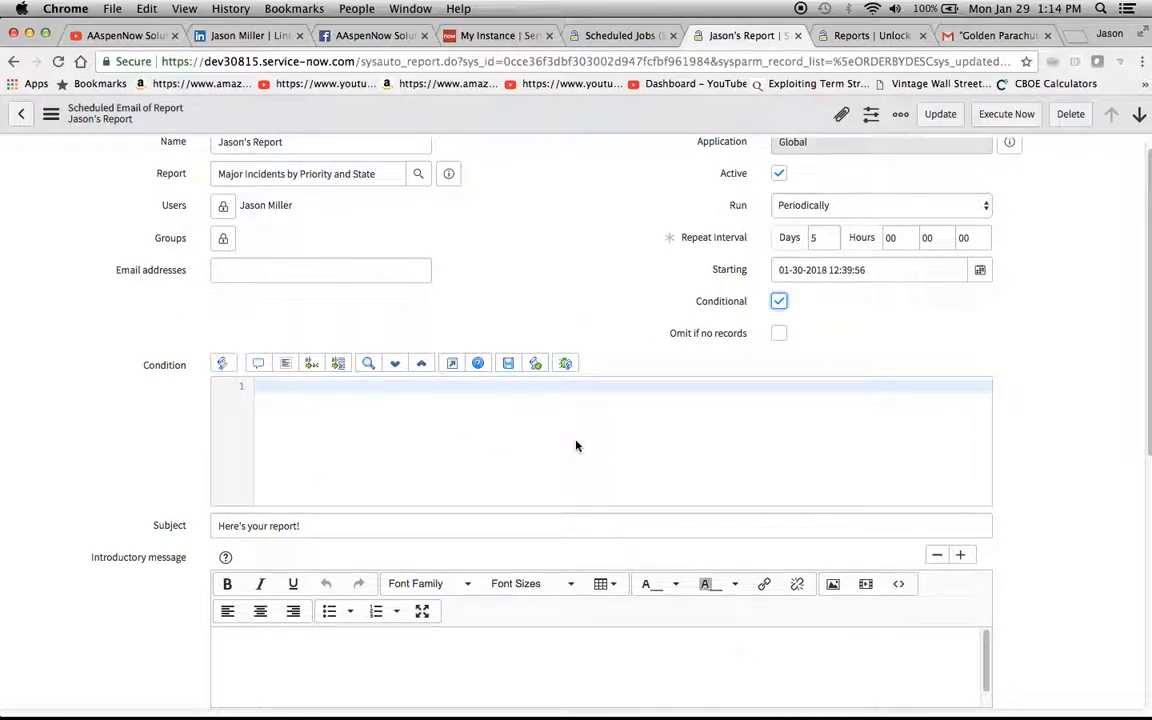
pyautogui.moveTo(824, 312)
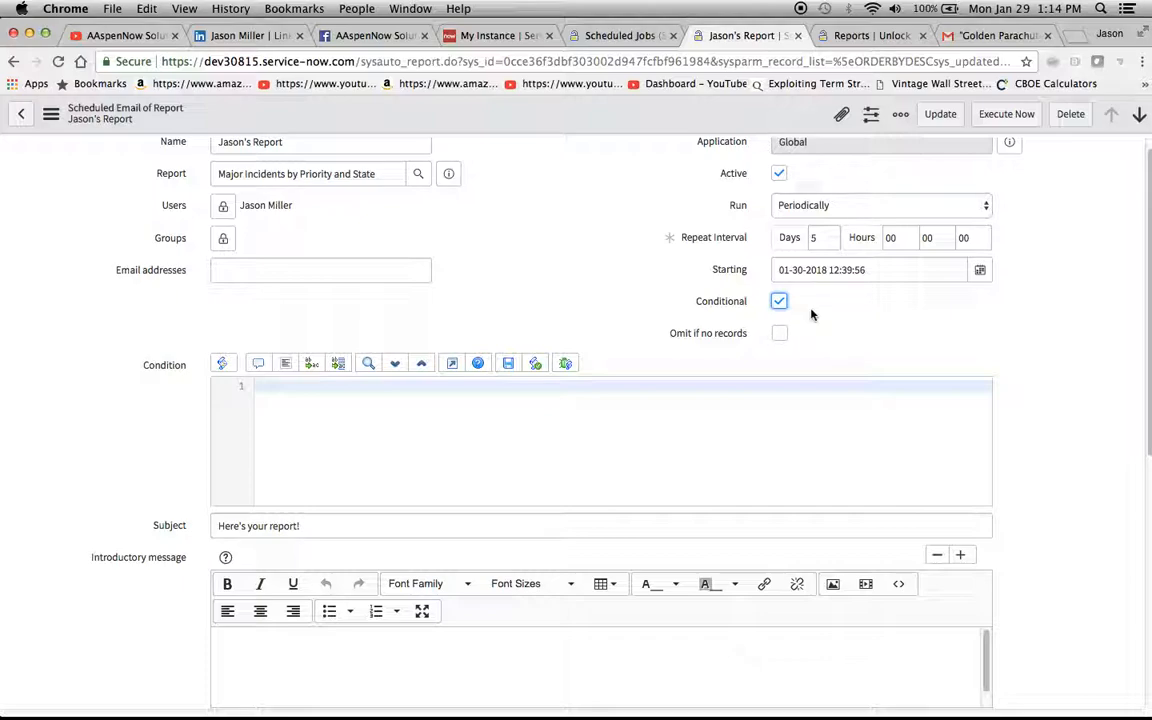
pyautogui.click(780, 300)
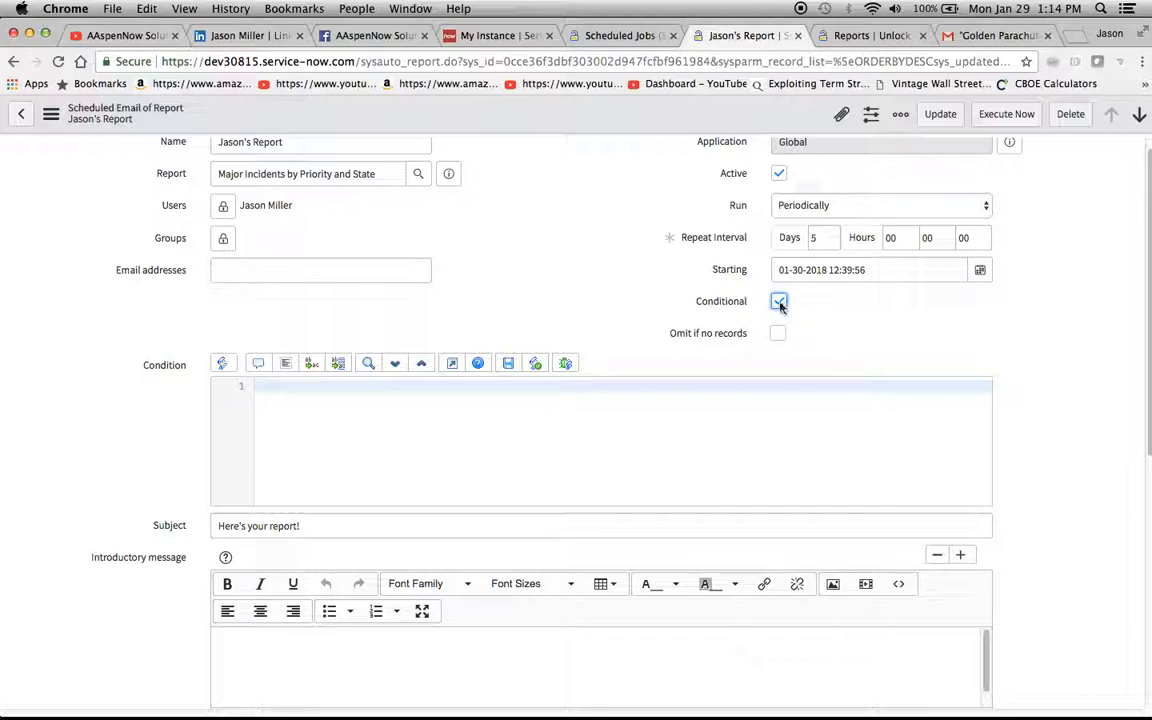
pyautogui.click(780, 300)
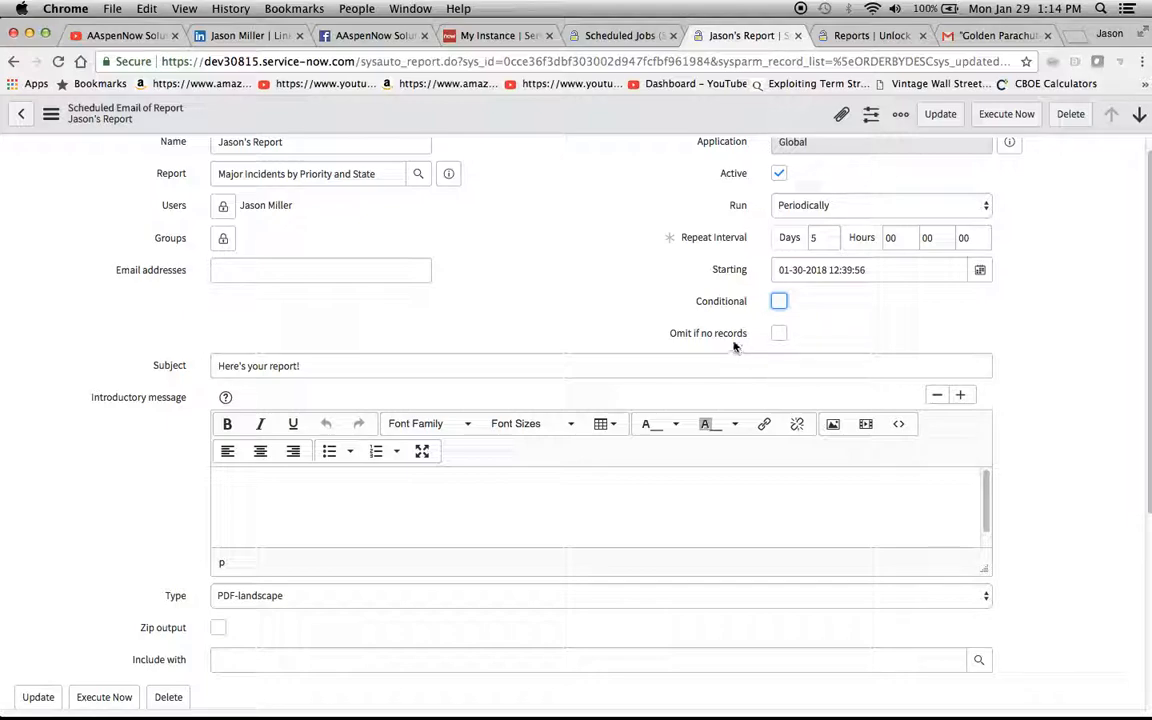
pyautogui.click(780, 332)
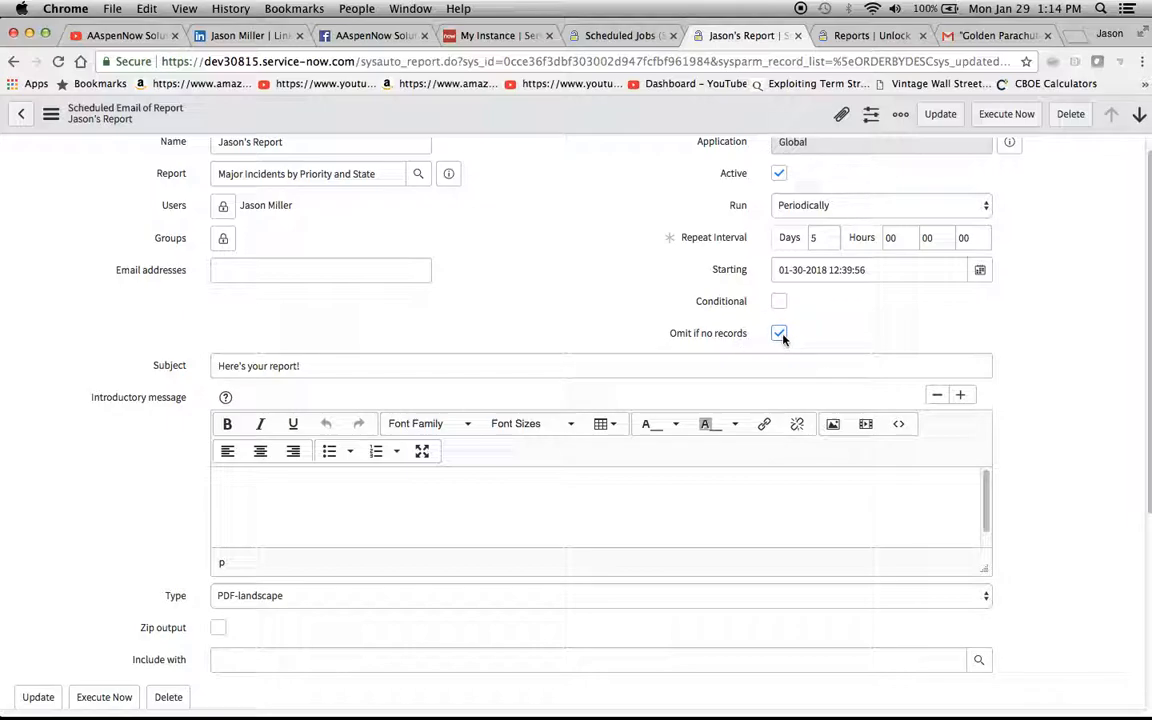
pyautogui.click(780, 332)
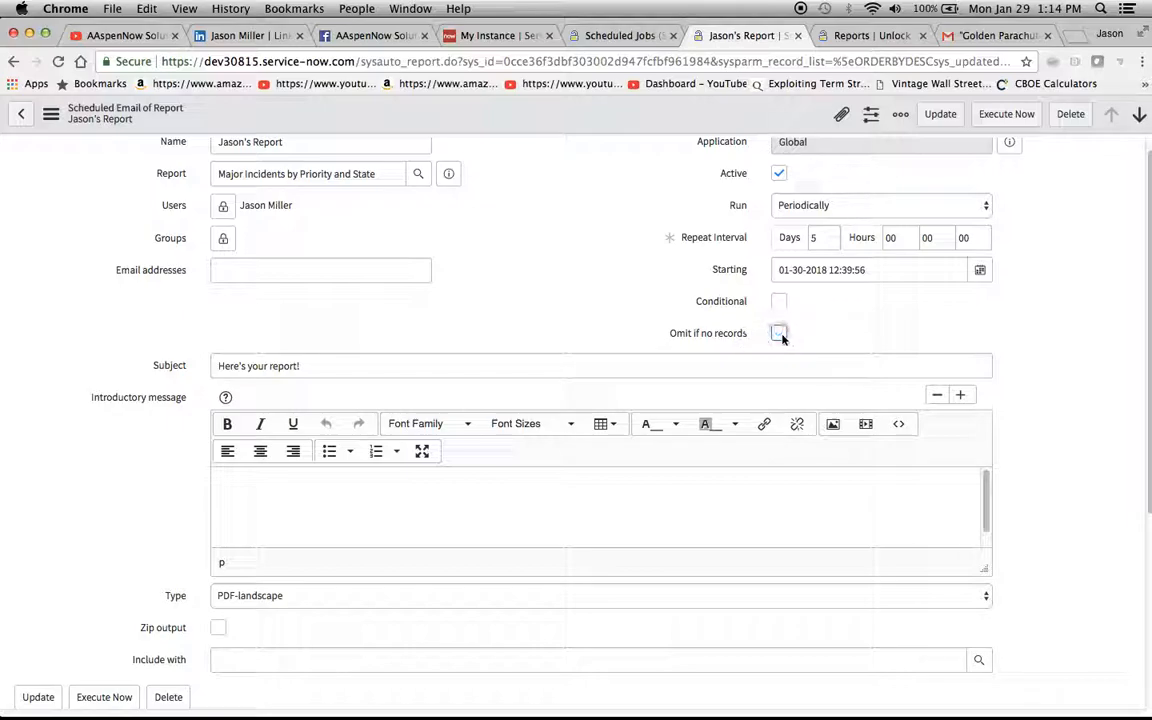
pyautogui.scroll(-3)
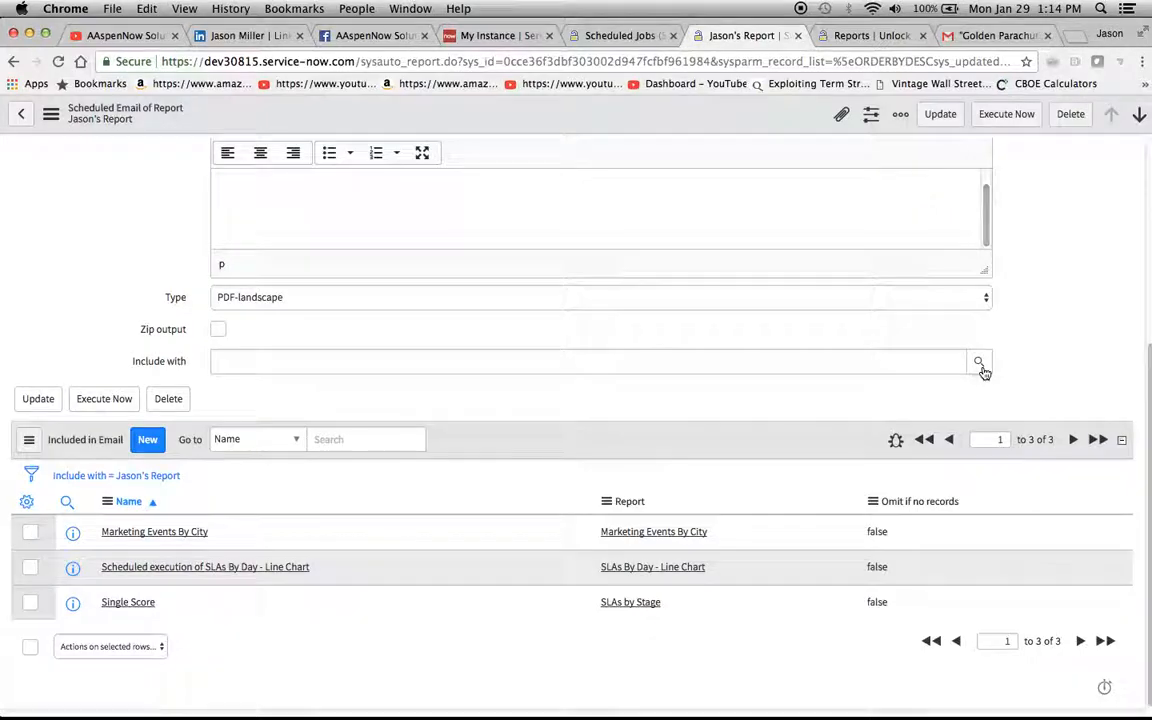
pyautogui.moveTo(272, 580)
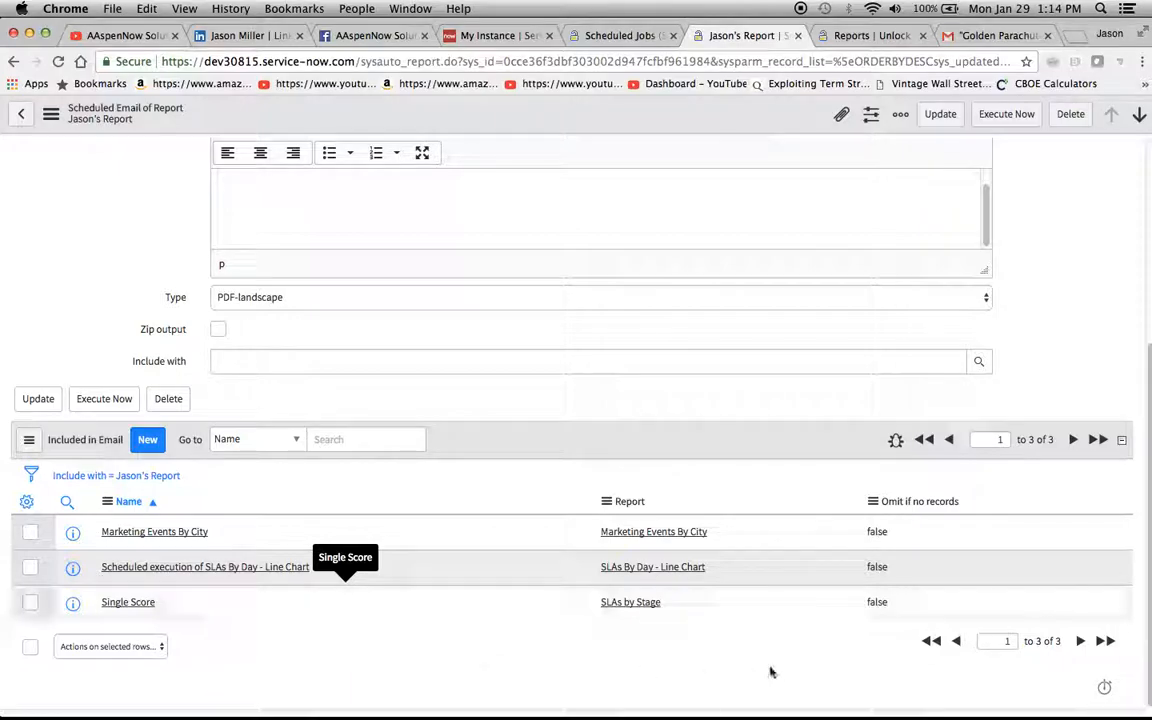
pyautogui.moveTo(204, 424)
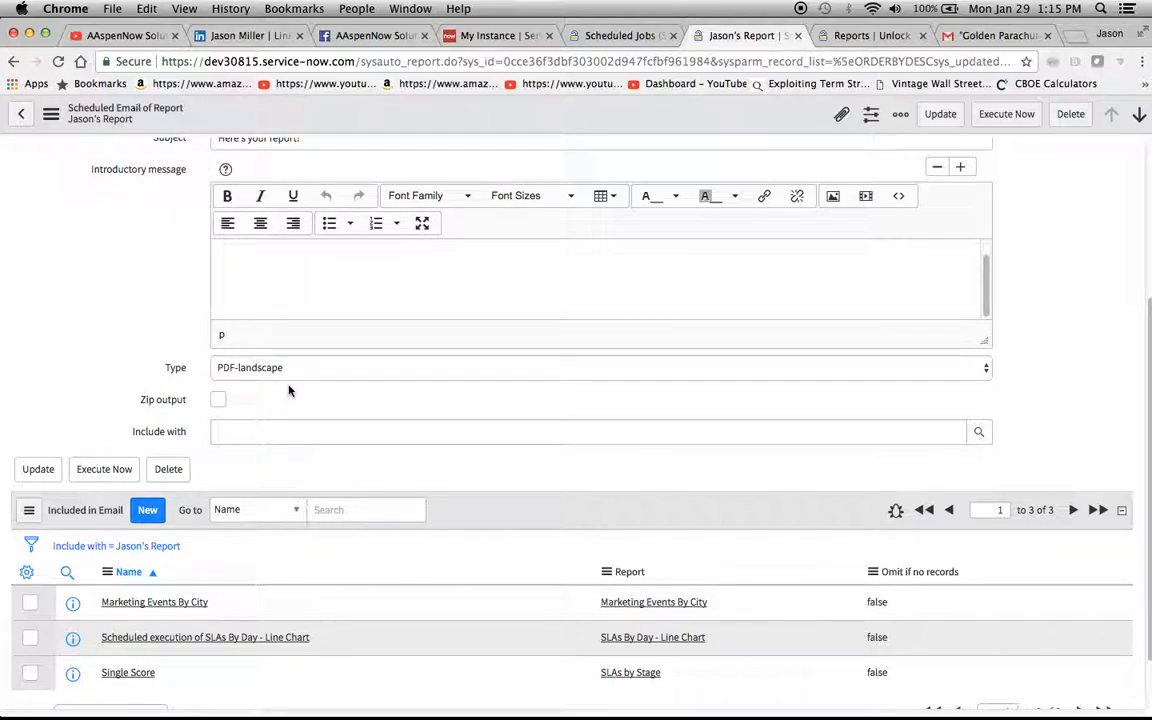
pyautogui.click(596, 368)
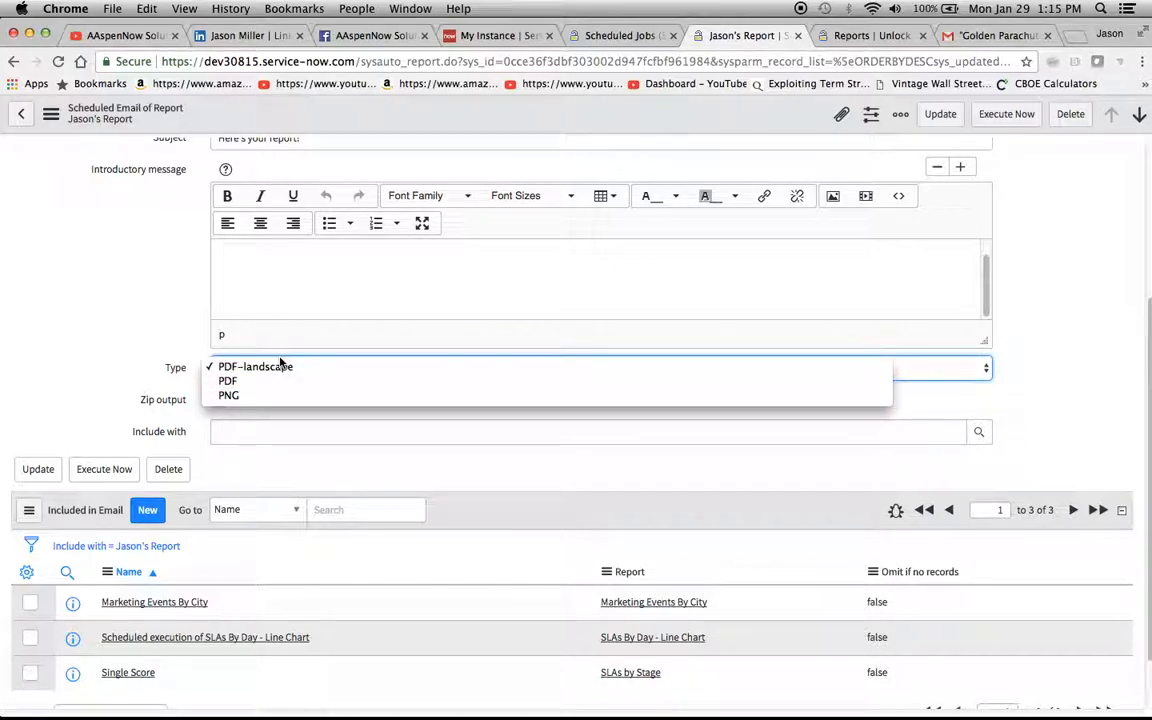
pyautogui.click(256, 366)
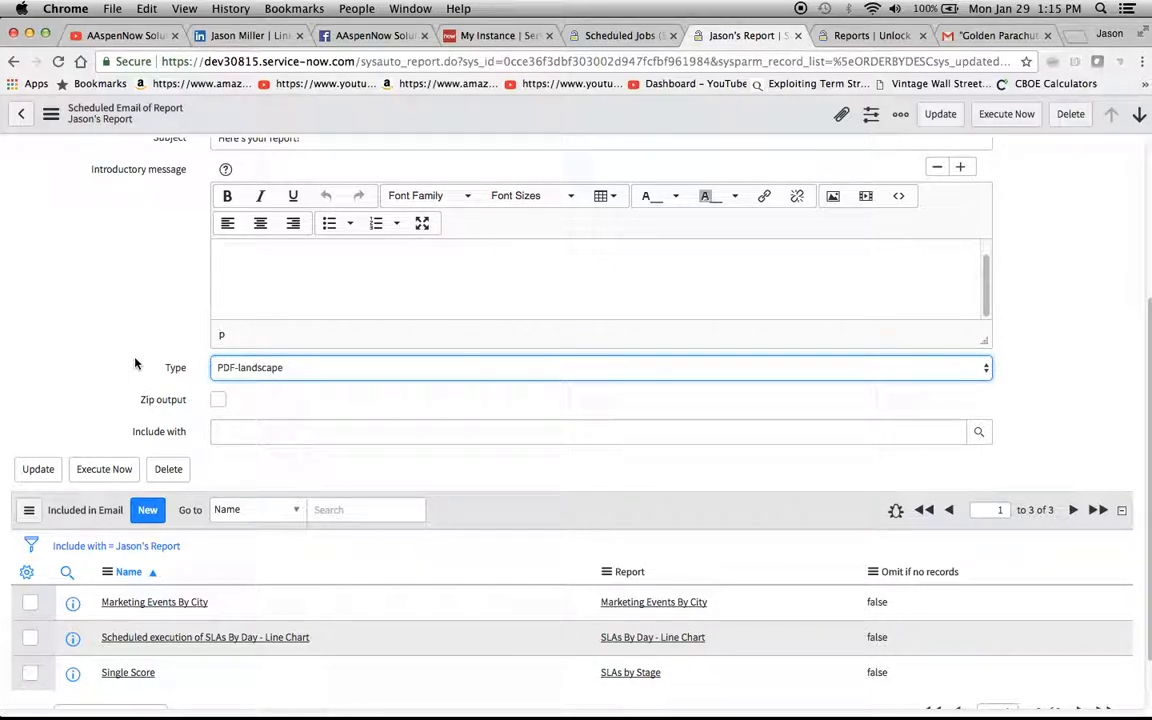
pyautogui.click(598, 368)
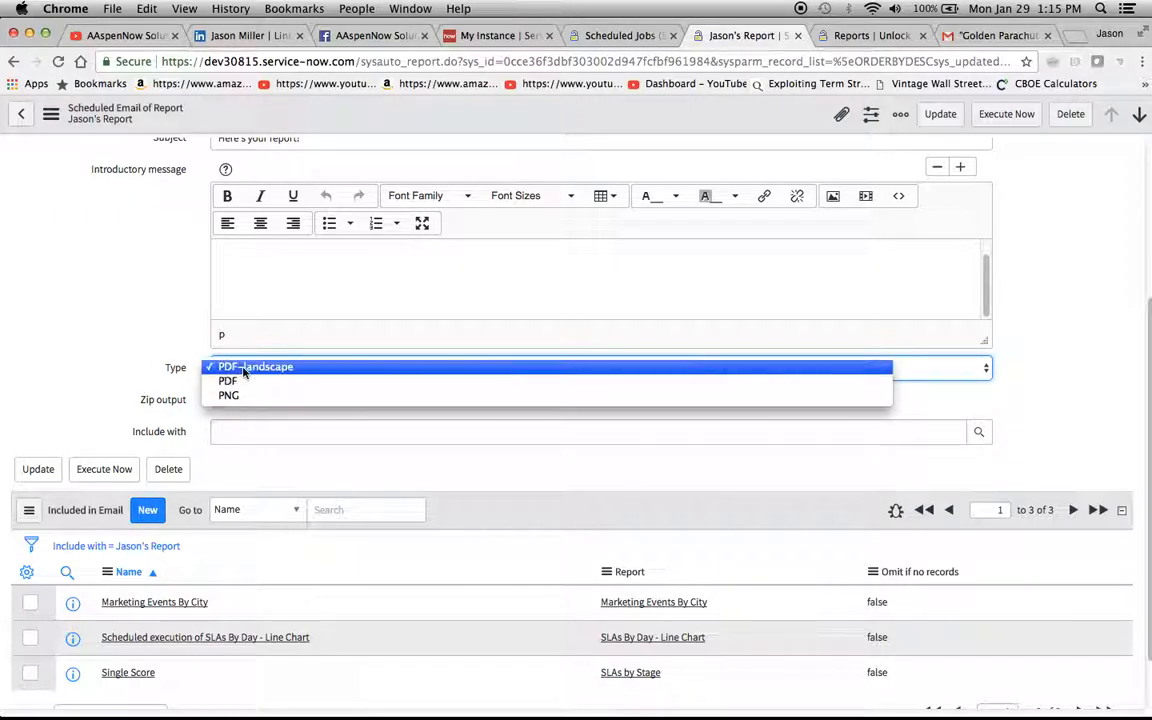
pyautogui.click(256, 366)
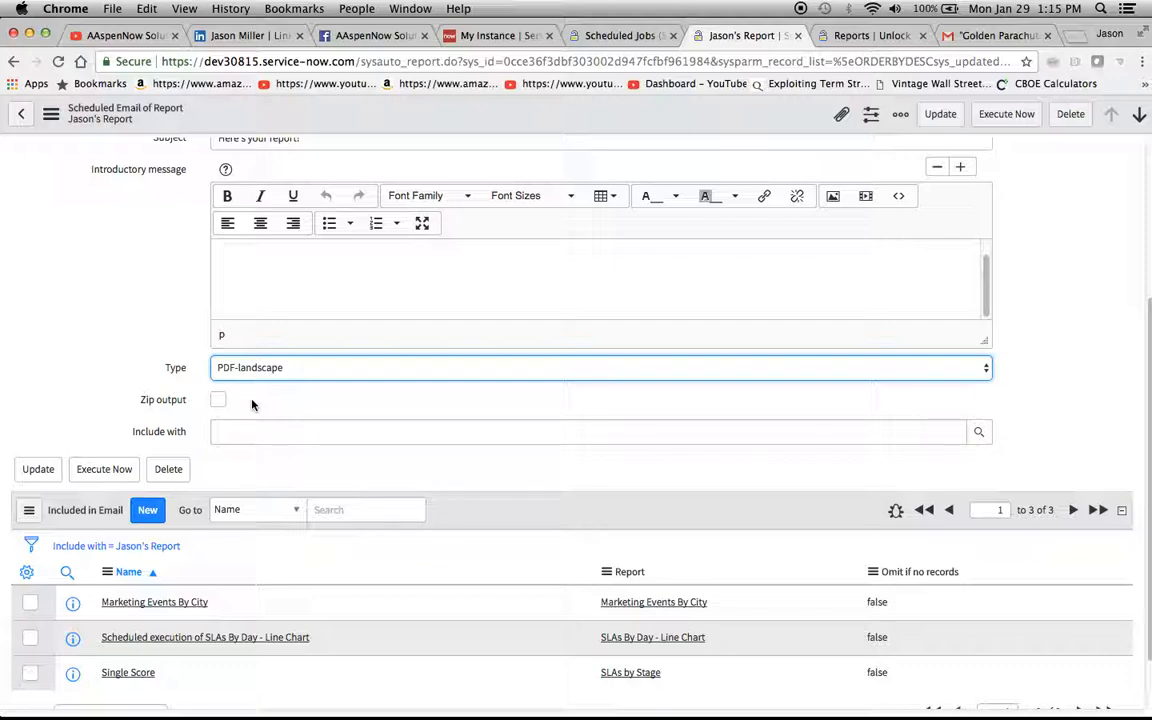
pyautogui.moveTo(230, 412)
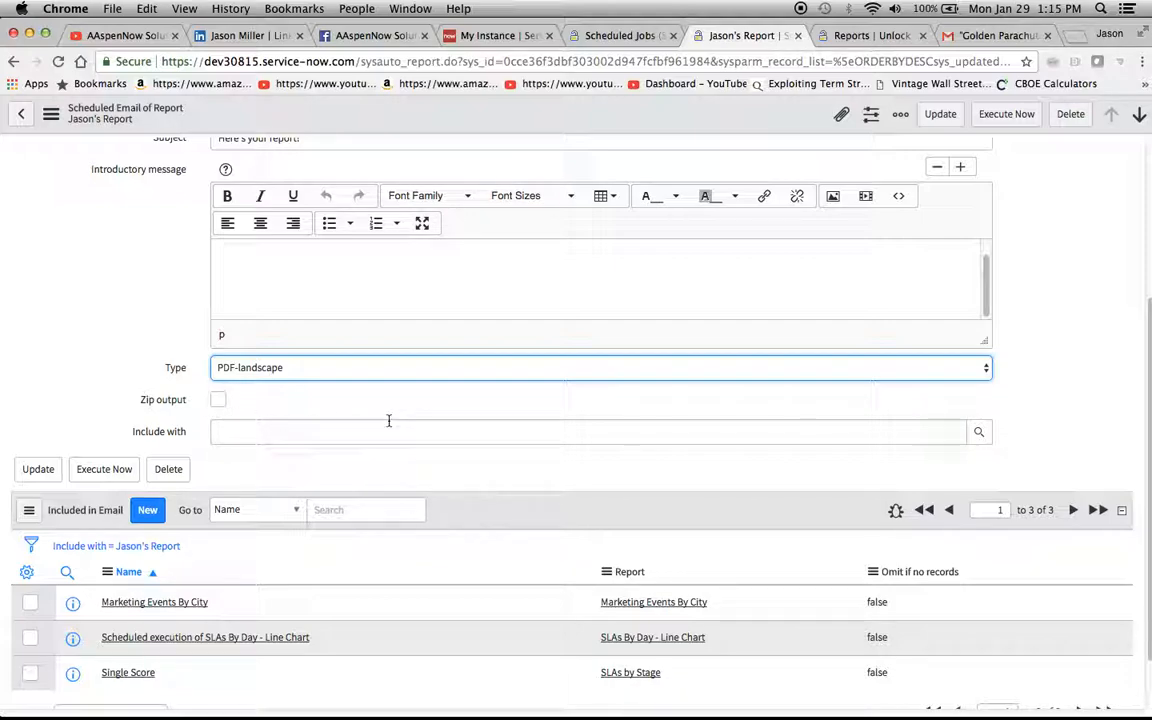
pyautogui.moveTo(816, 380)
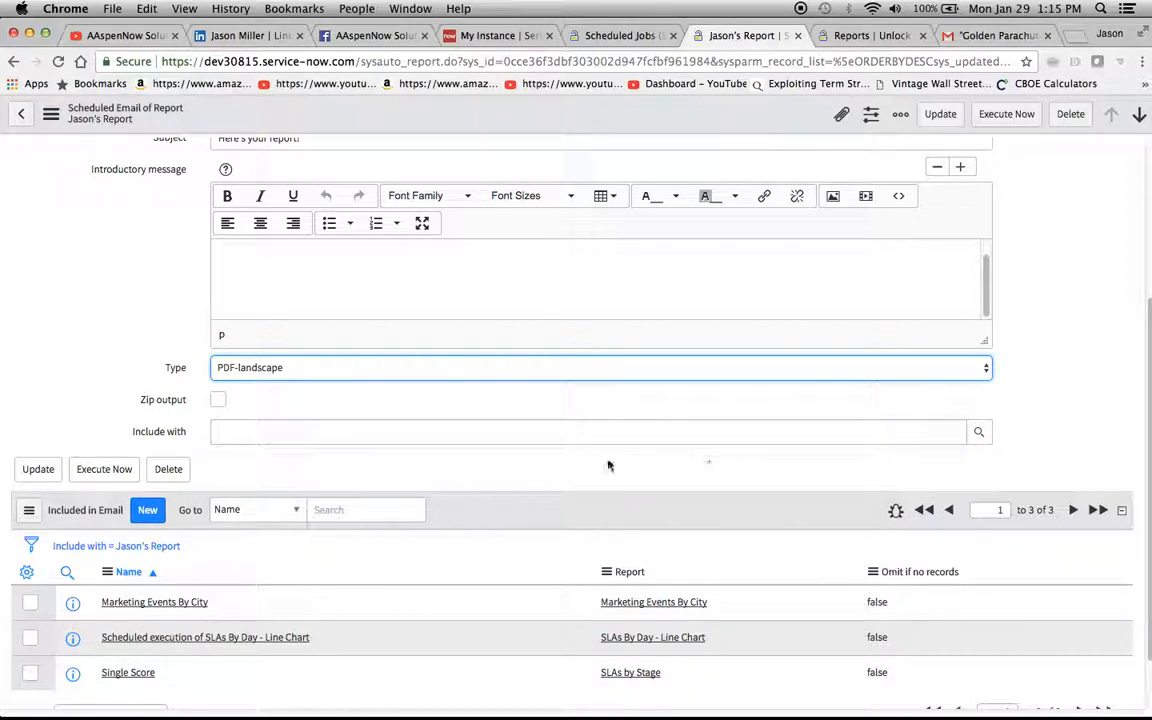
pyautogui.scroll(-3)
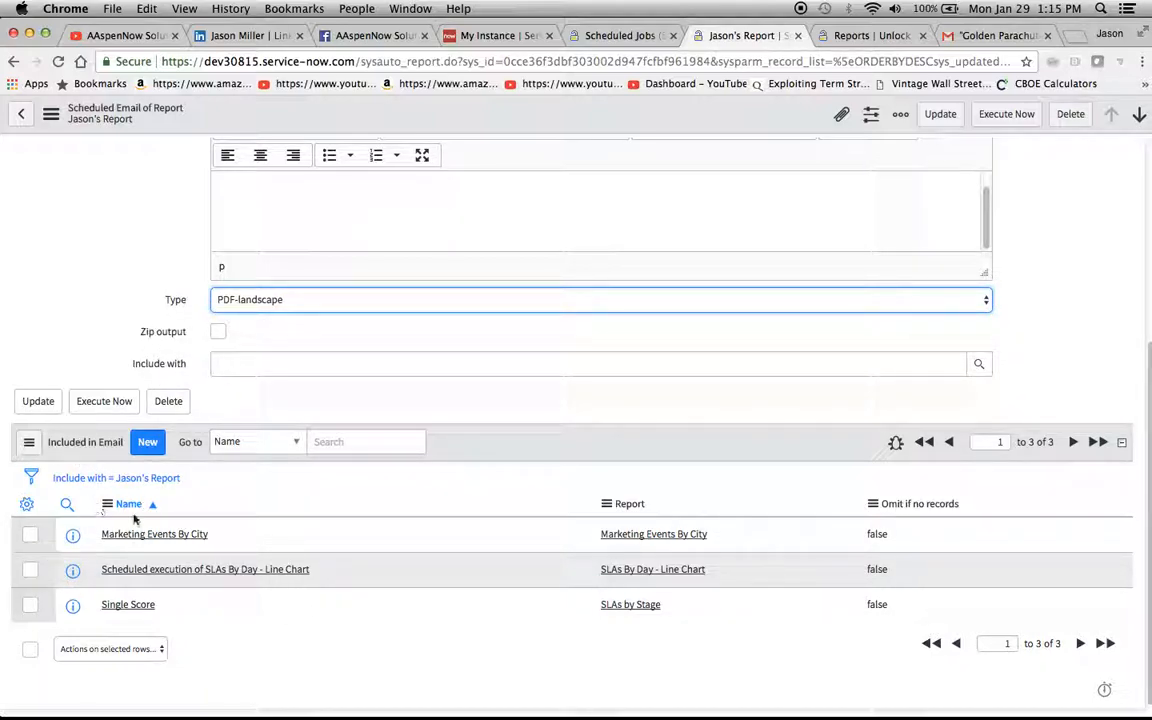
pyautogui.moveTo(154, 532)
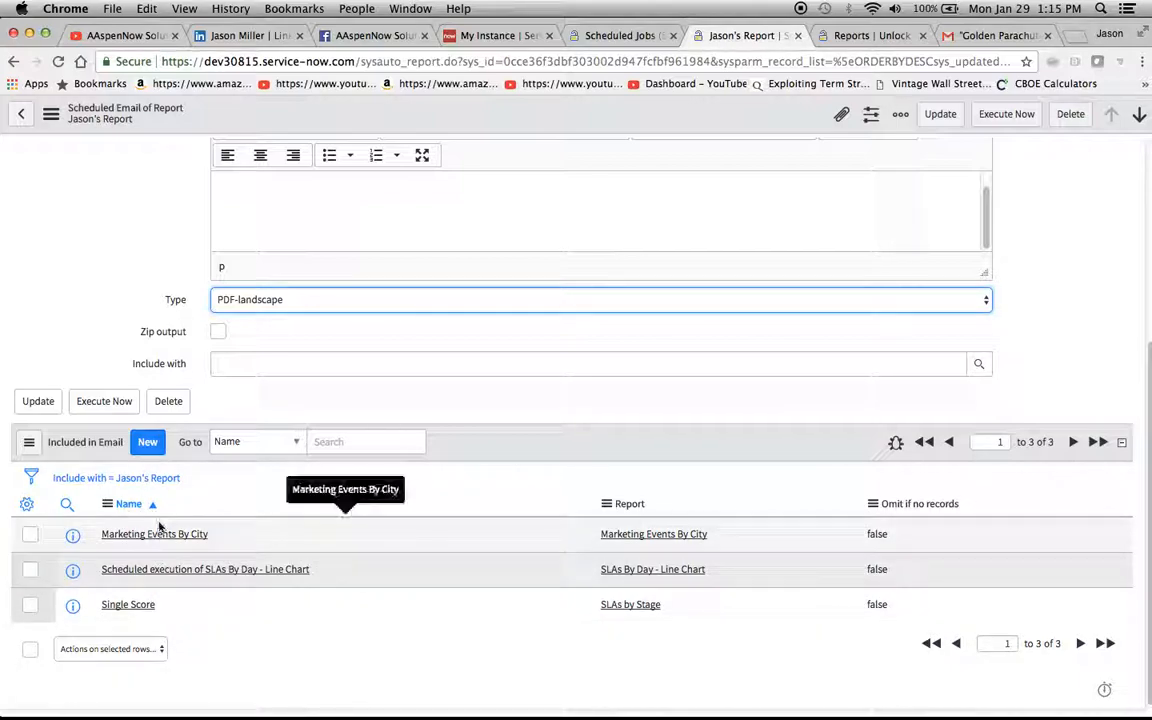
pyautogui.moveTo(408, 656)
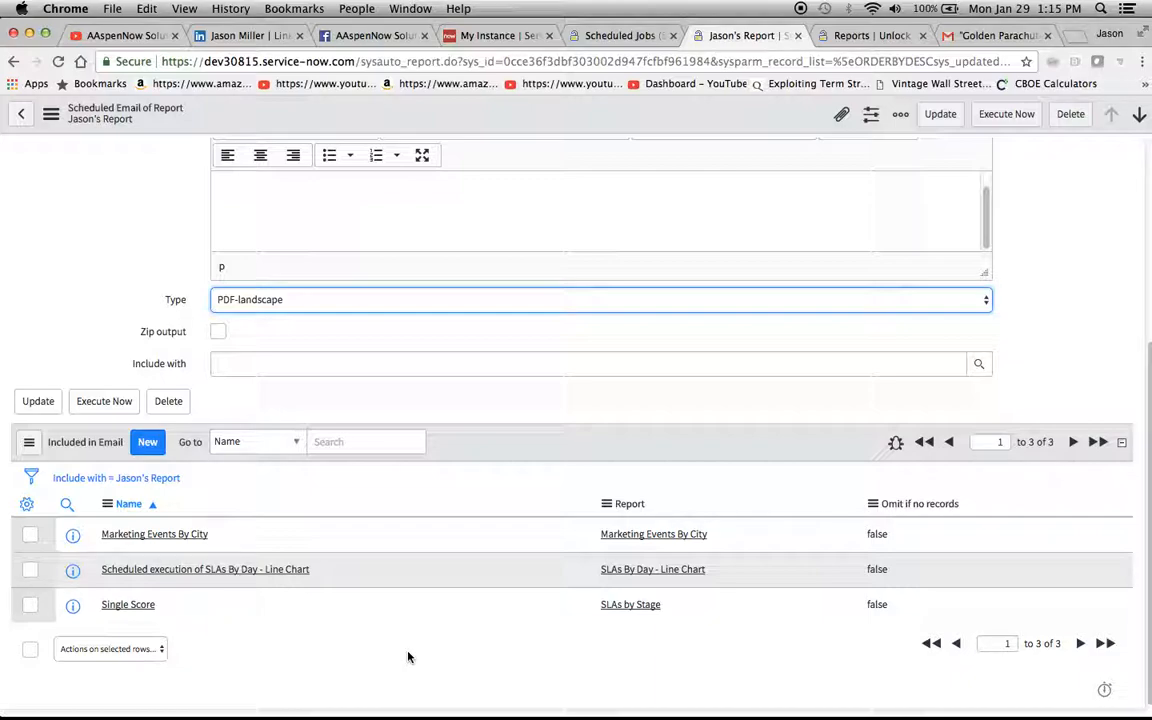
pyautogui.click(148, 442)
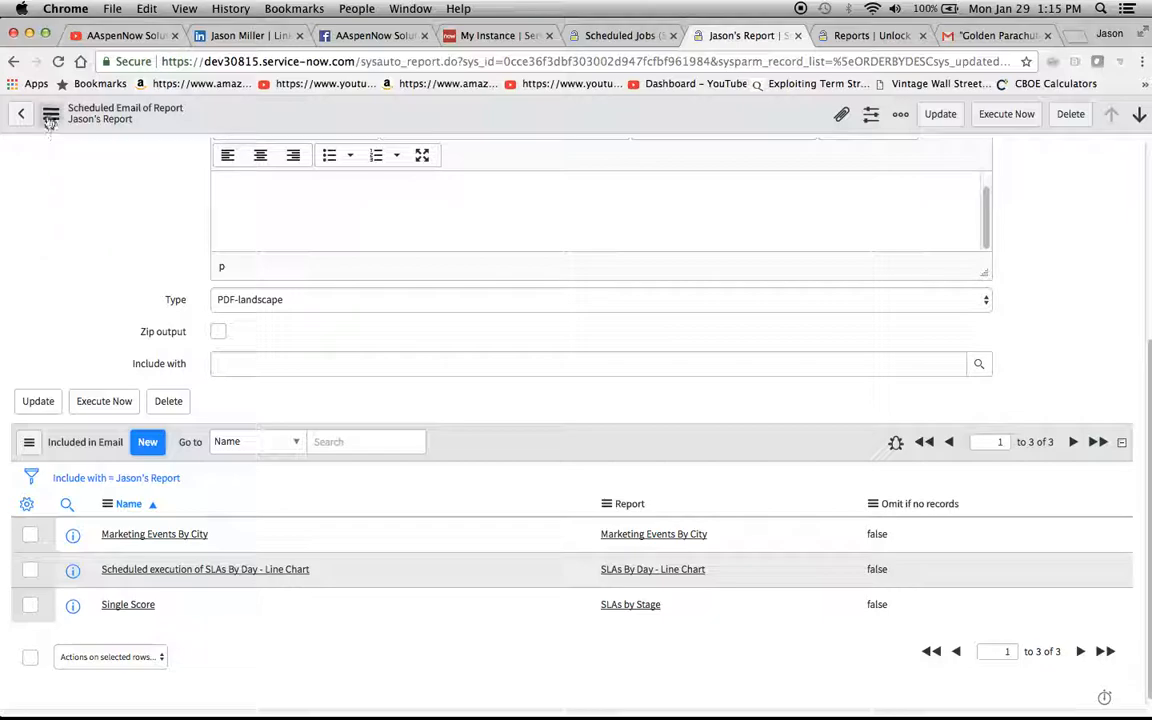
# Step: Clear the navigator filter, show My Reports and open the SLA Avg time report
pyautogui.click(52, 112)
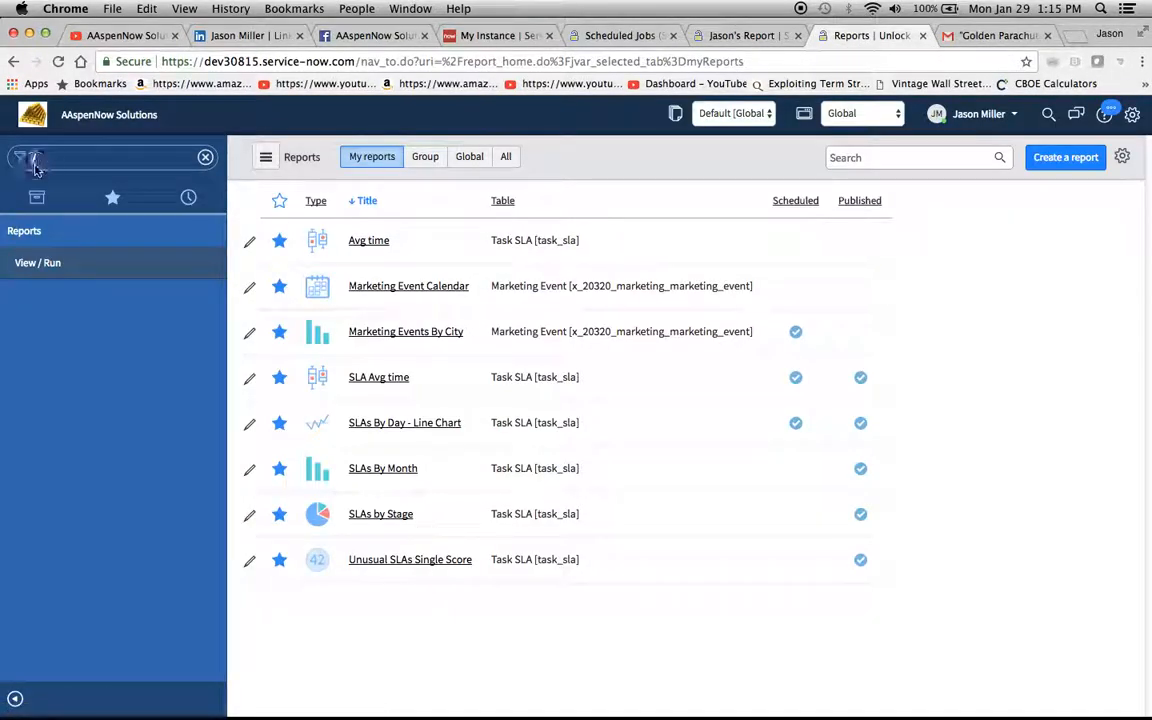
pyautogui.click(110, 156)
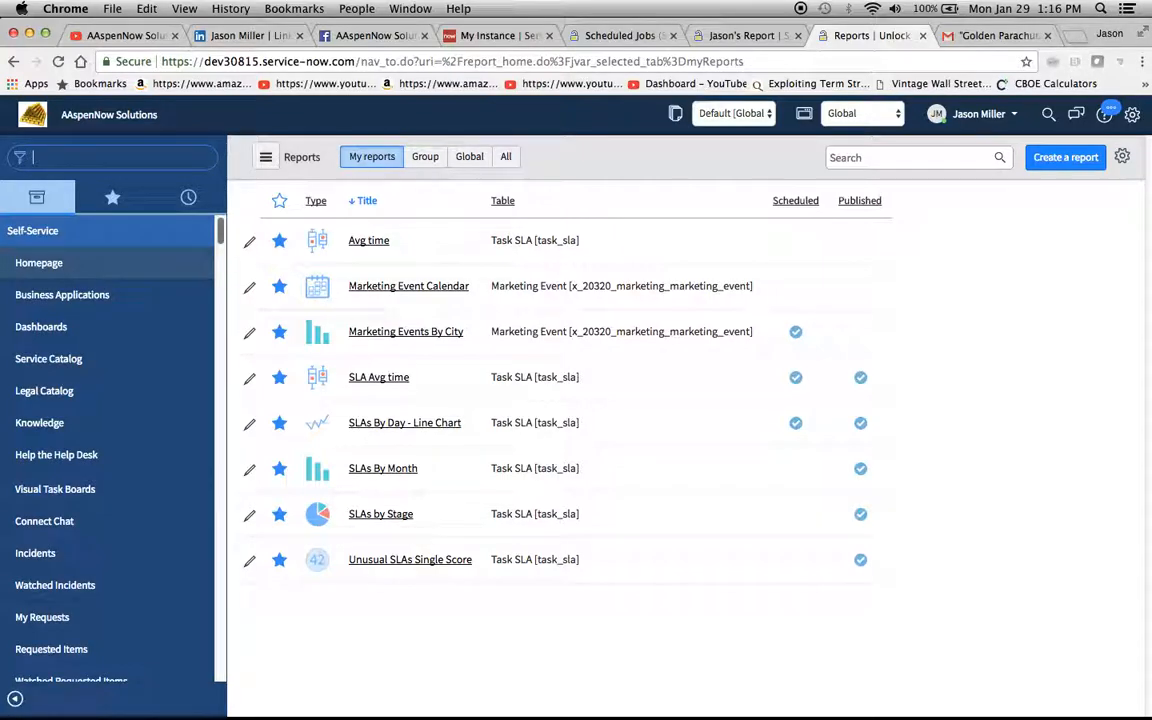
pyautogui.write('/')
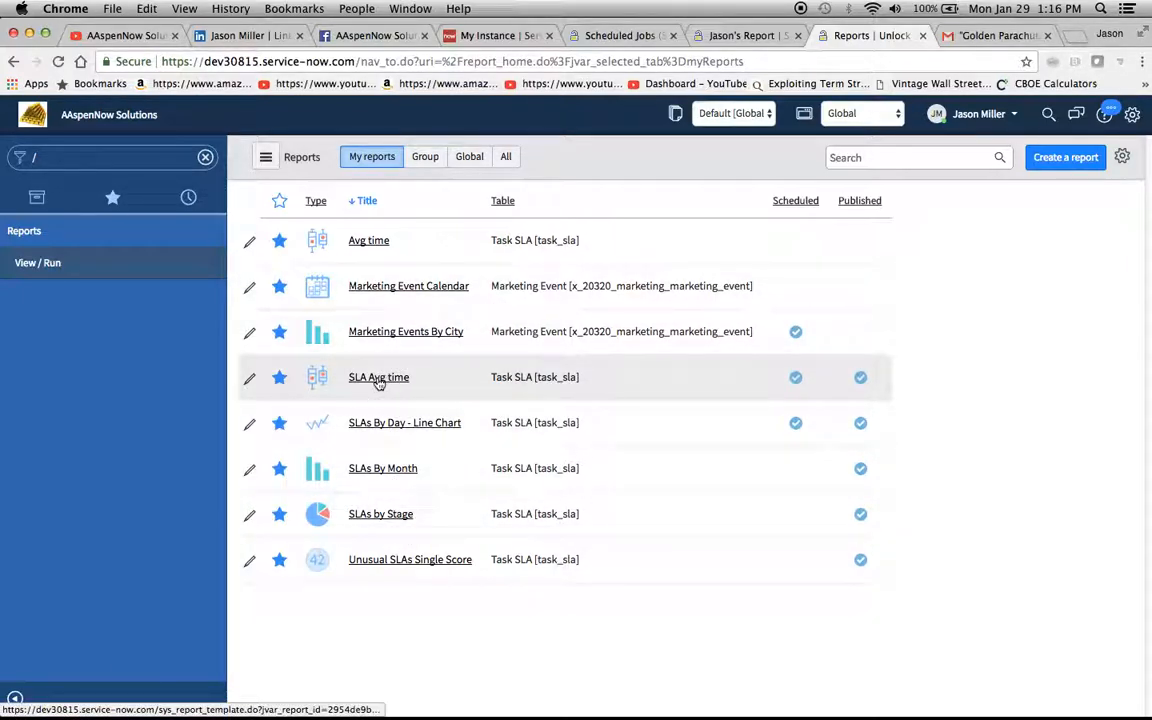
pyautogui.click(378, 376)
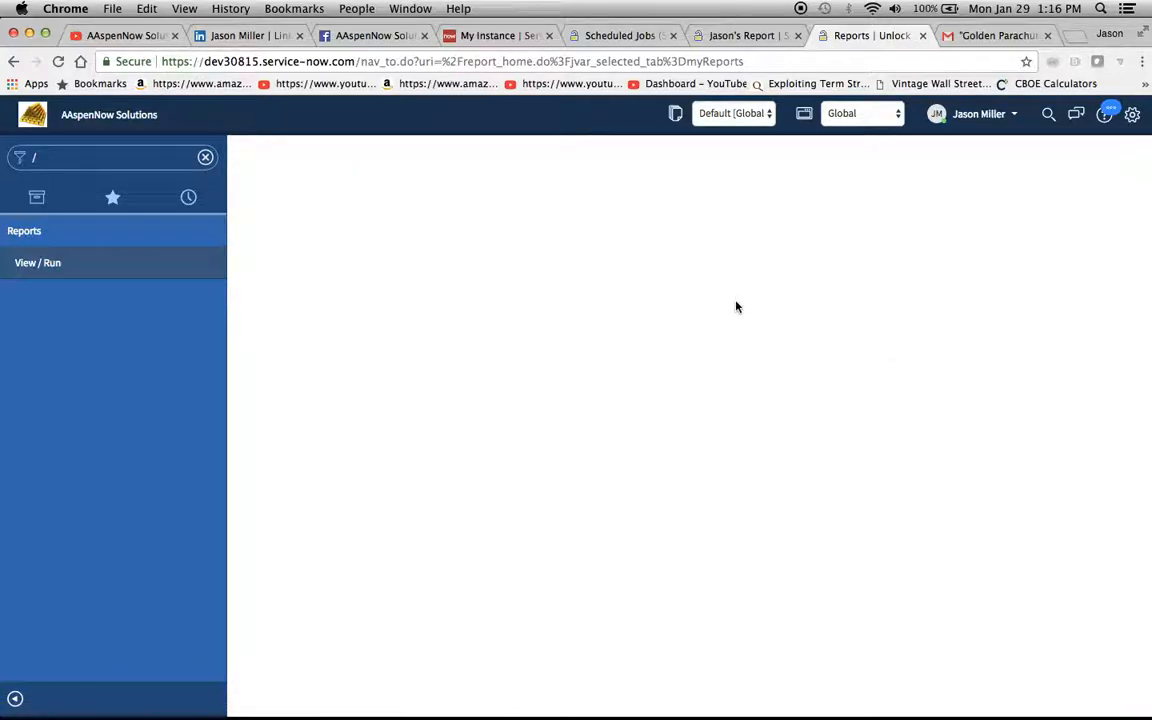
# Step: Choose Schedule from the SLA Avg time report's Sharing panel
pyautogui.click(38, 262)
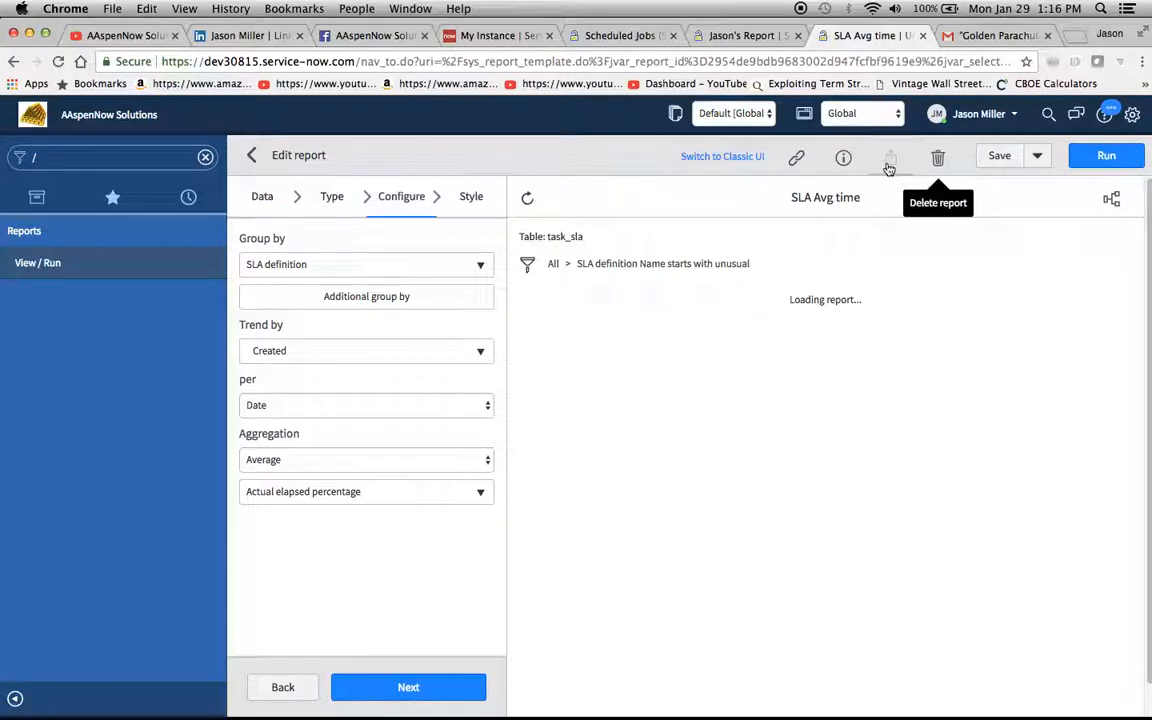
pyautogui.click(888, 156)
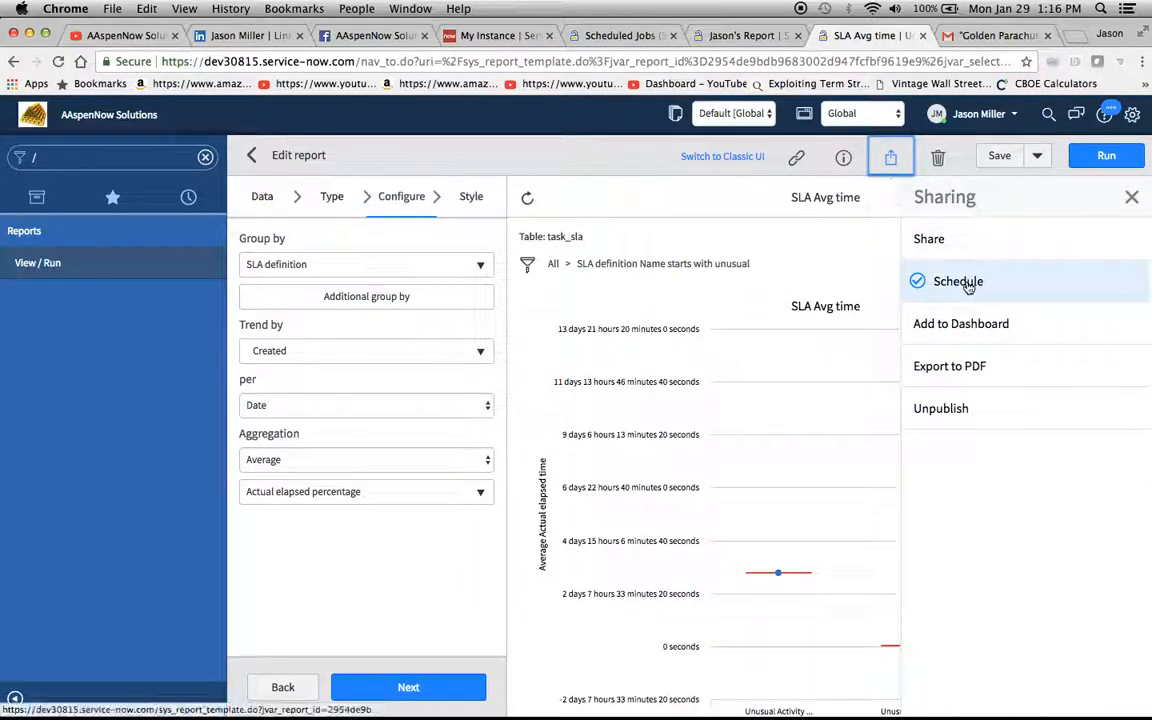
pyautogui.click(956, 280)
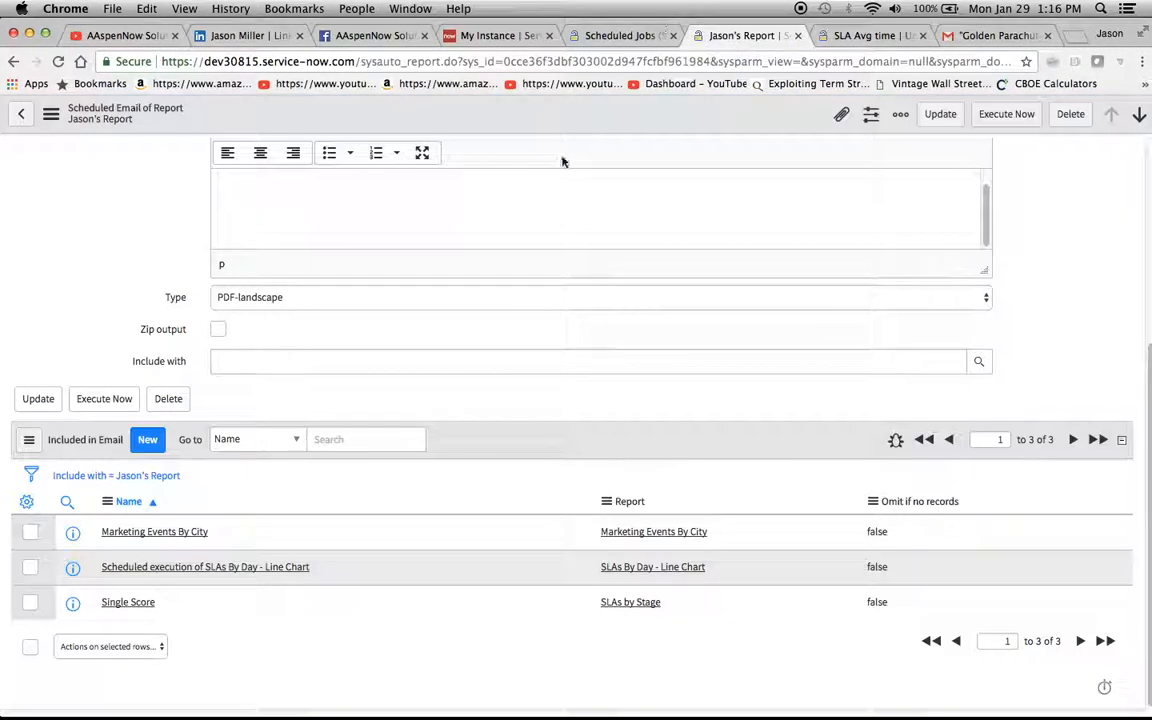
pyautogui.moveTo(656, 394)
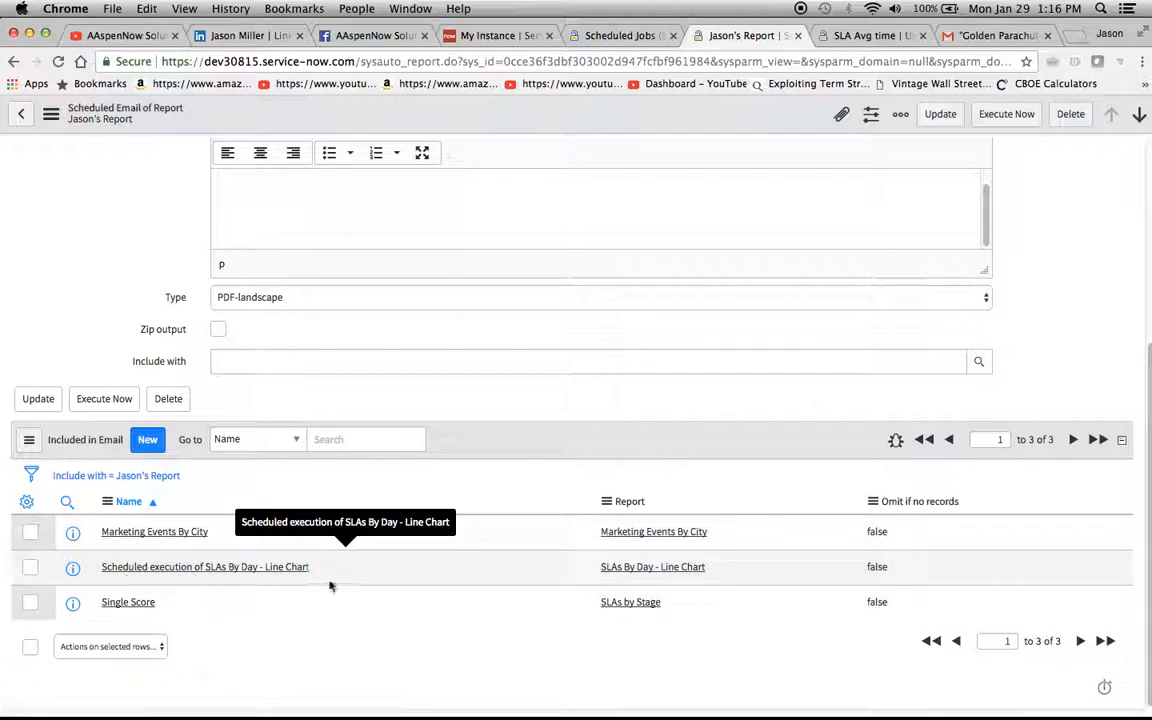
pyautogui.moveTo(112, 634)
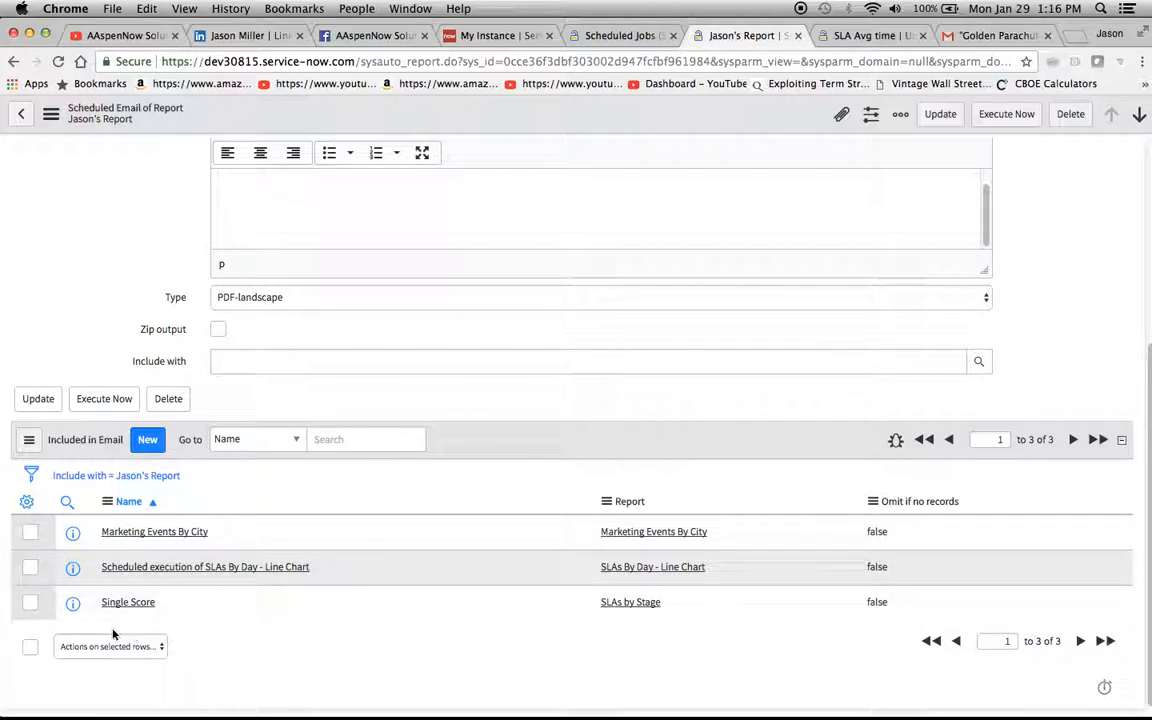
# Step: Create a new included email named Another SLA Report using the Open Incidents by Assignment report
pyautogui.click(148, 440)
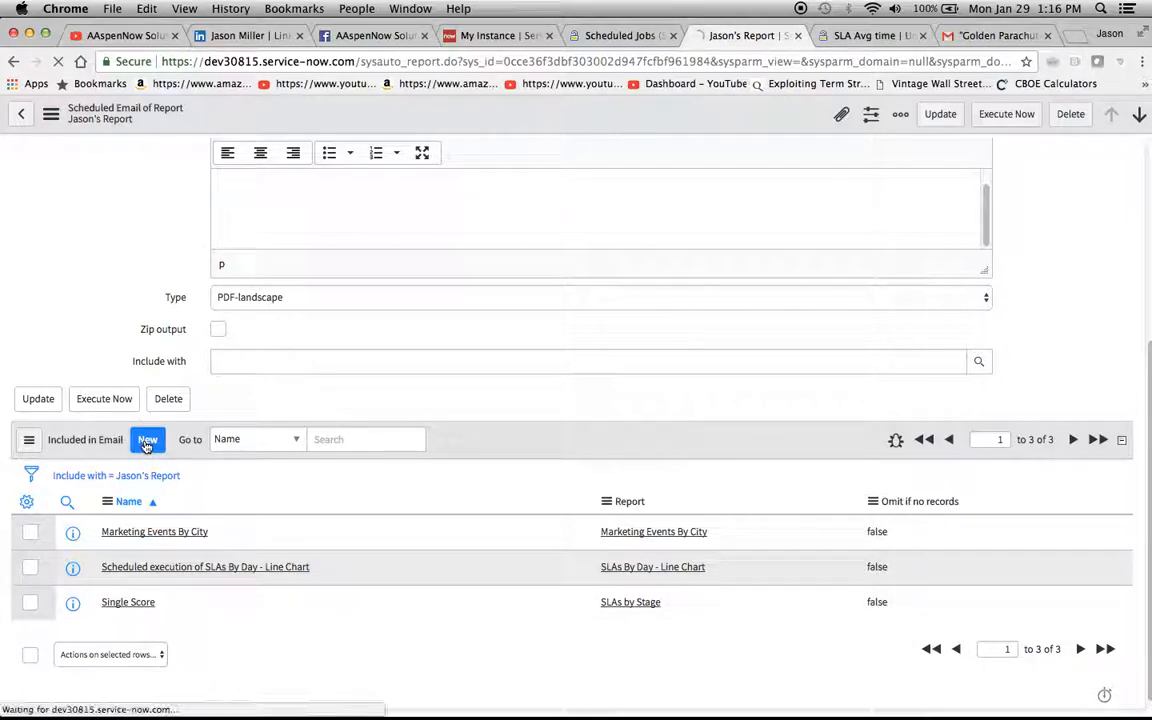
pyautogui.click(148, 440)
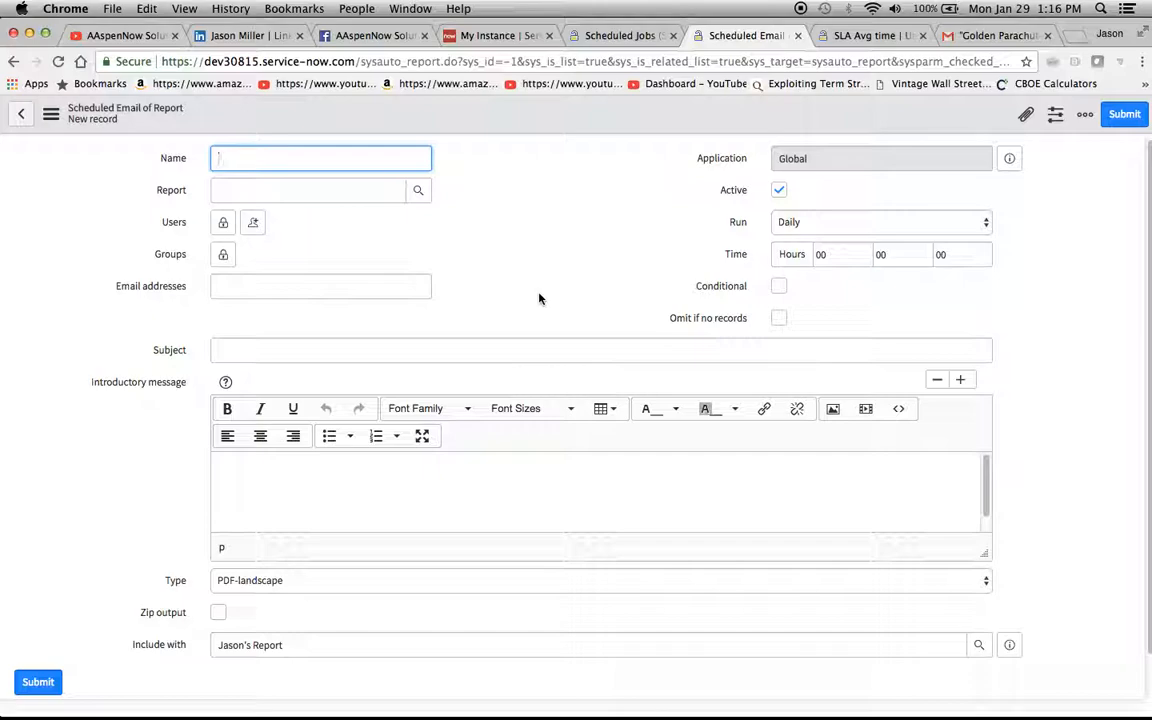
pyautogui.write('Another SLA Report')
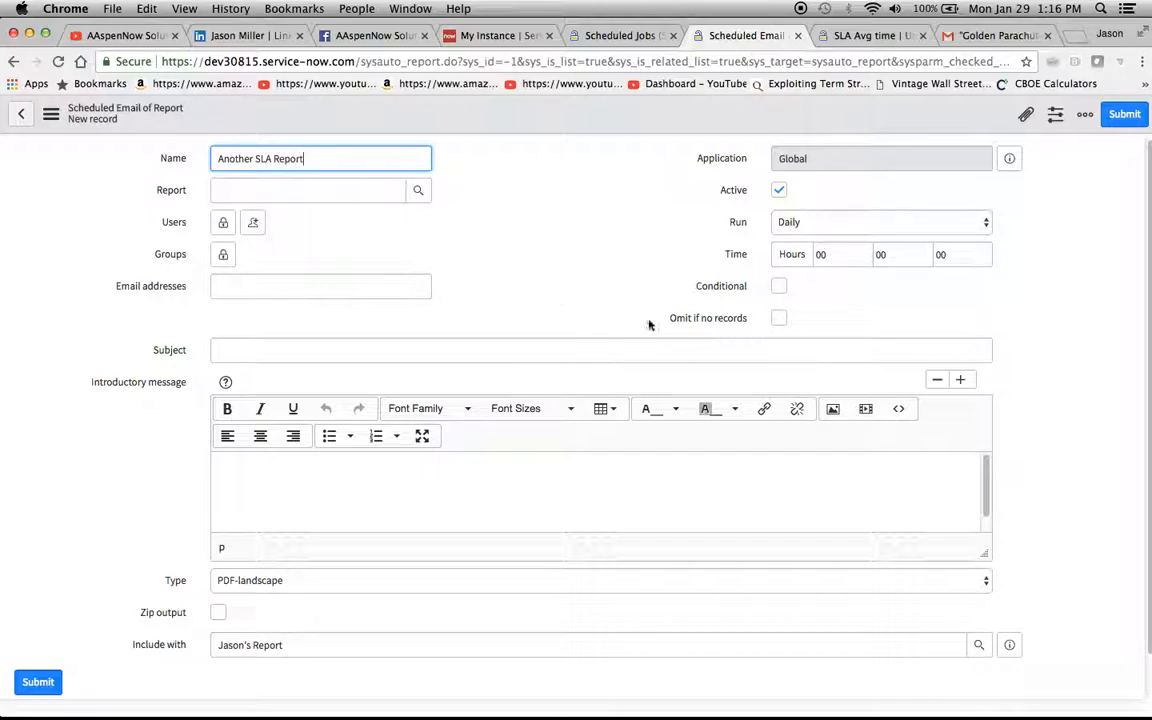
pyautogui.click(418, 190)
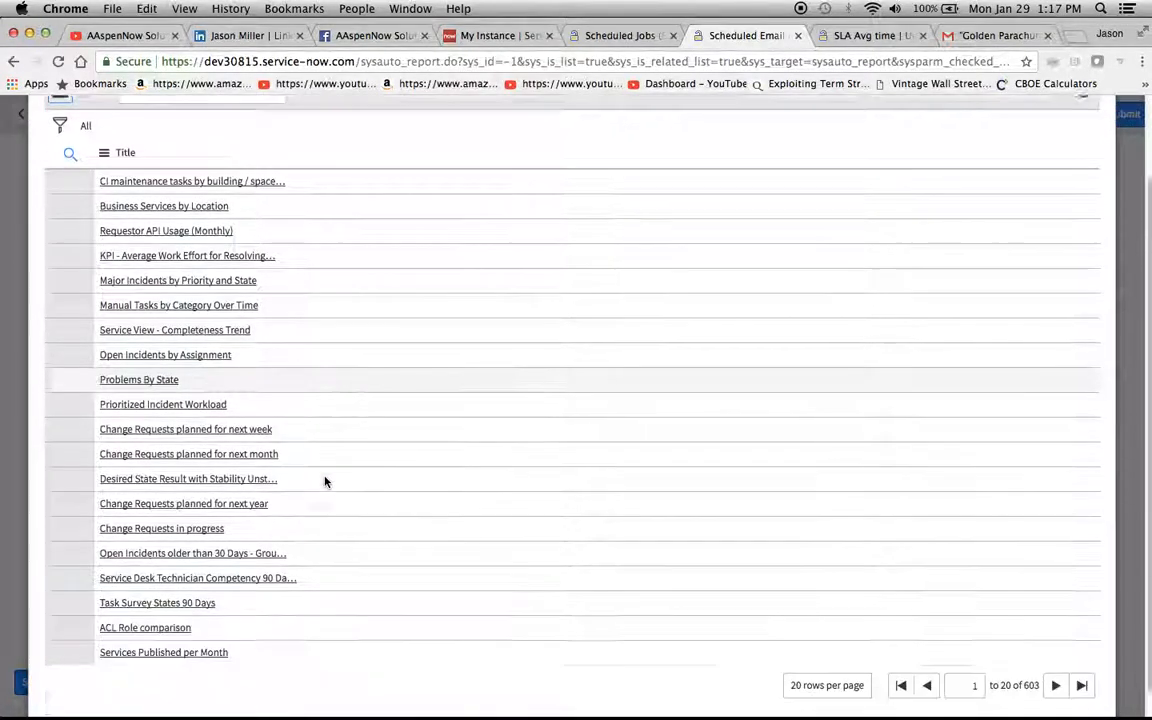
pyautogui.scroll(-3)
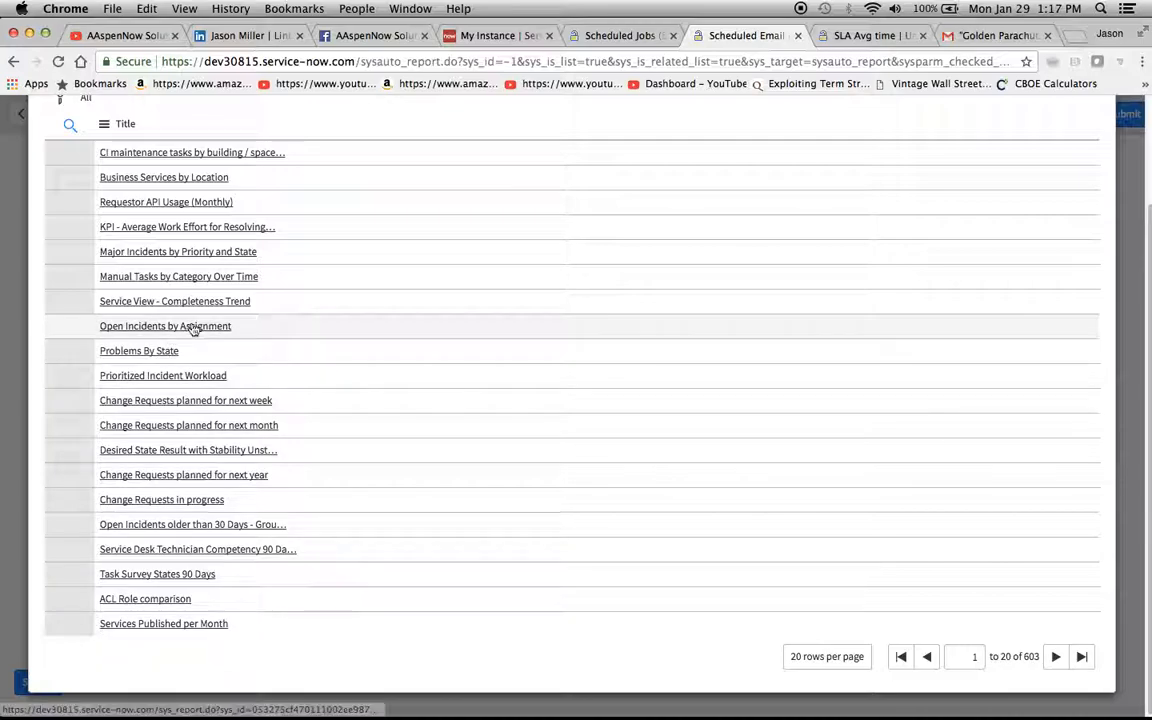
pyautogui.click(164, 326)
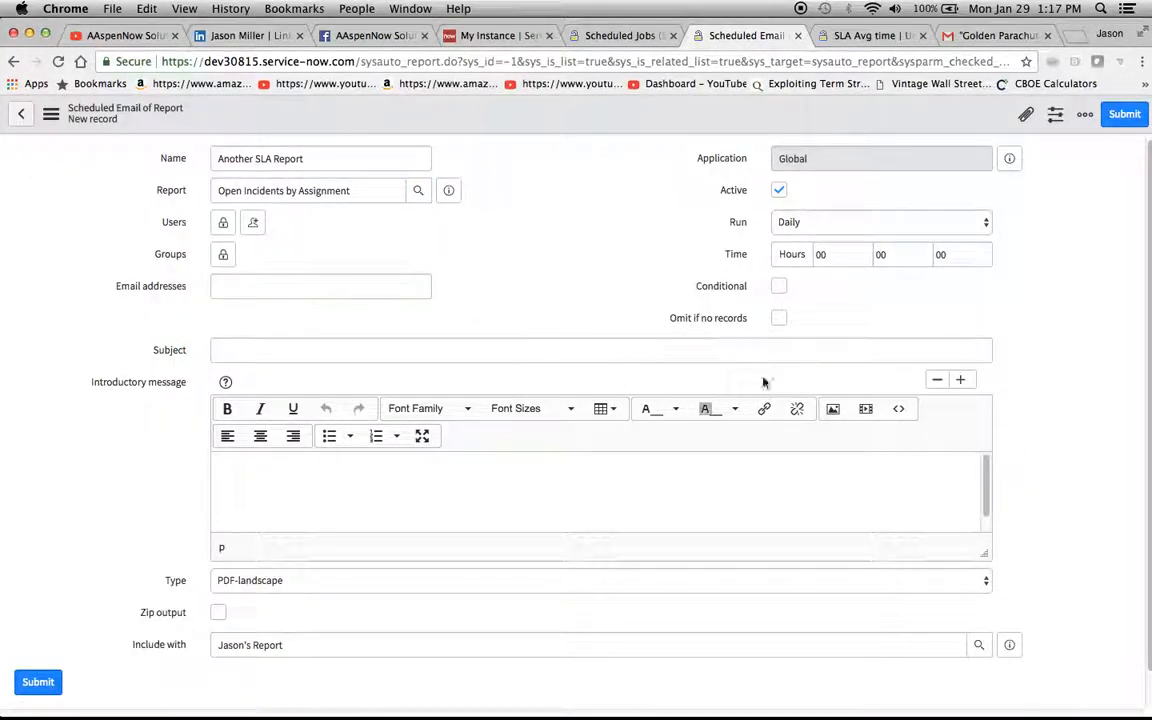
pyautogui.moveTo(116, 370)
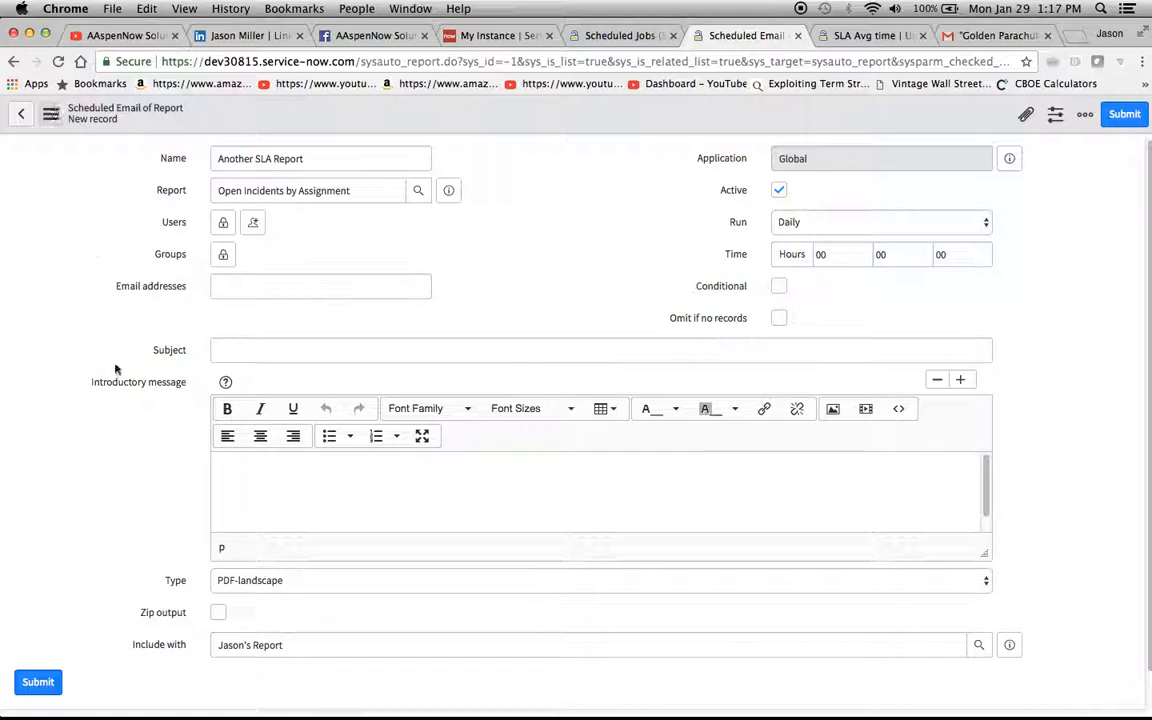
# Step: Submit Another SLA Report, then reopen Jason's Report, check Include with, and update it
pyautogui.click(38, 680)
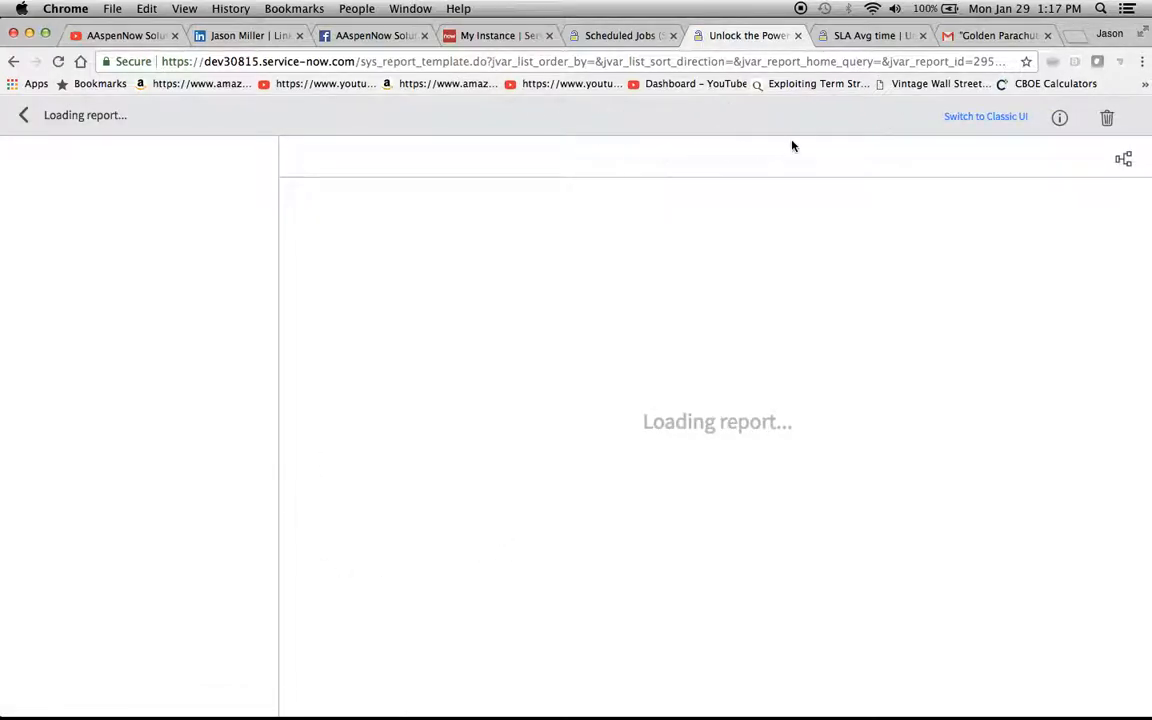
pyautogui.click(620, 36)
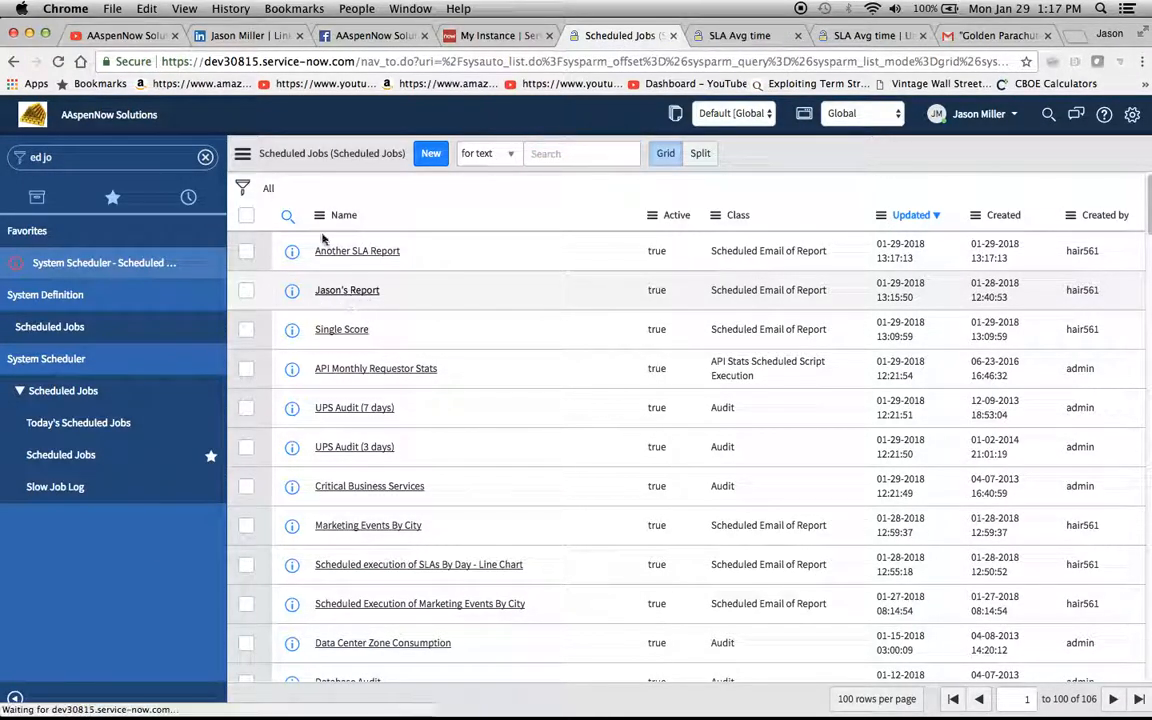
pyautogui.click(348, 290)
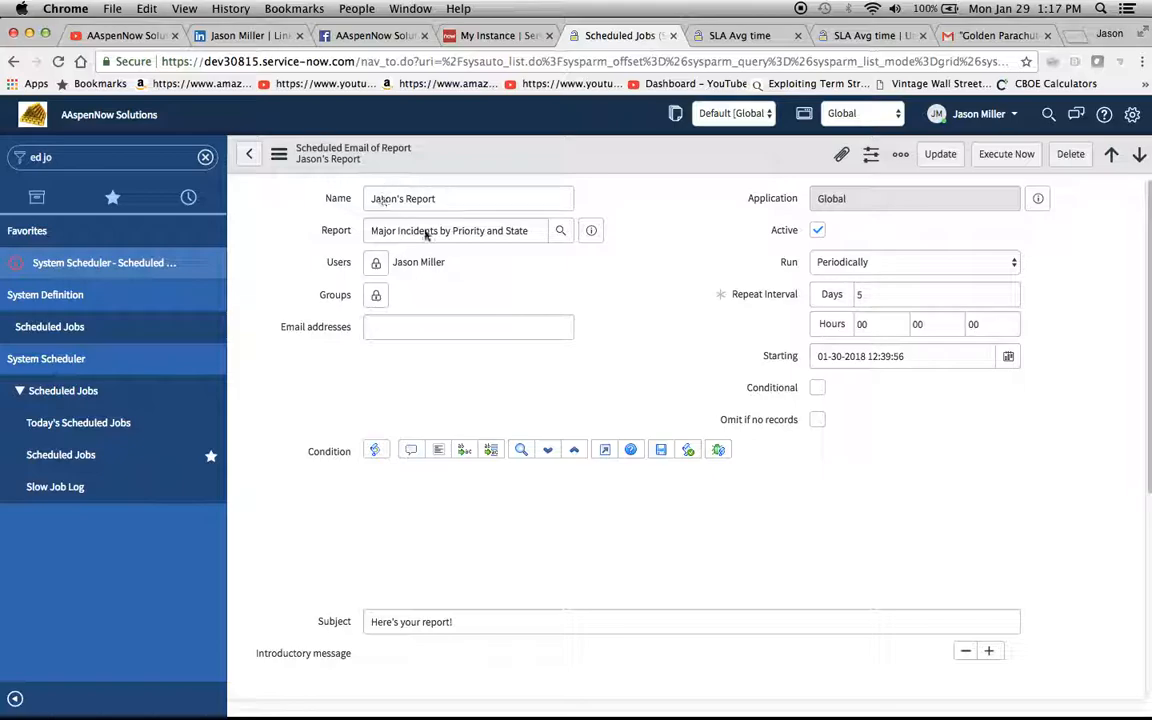
pyautogui.scroll(-3)
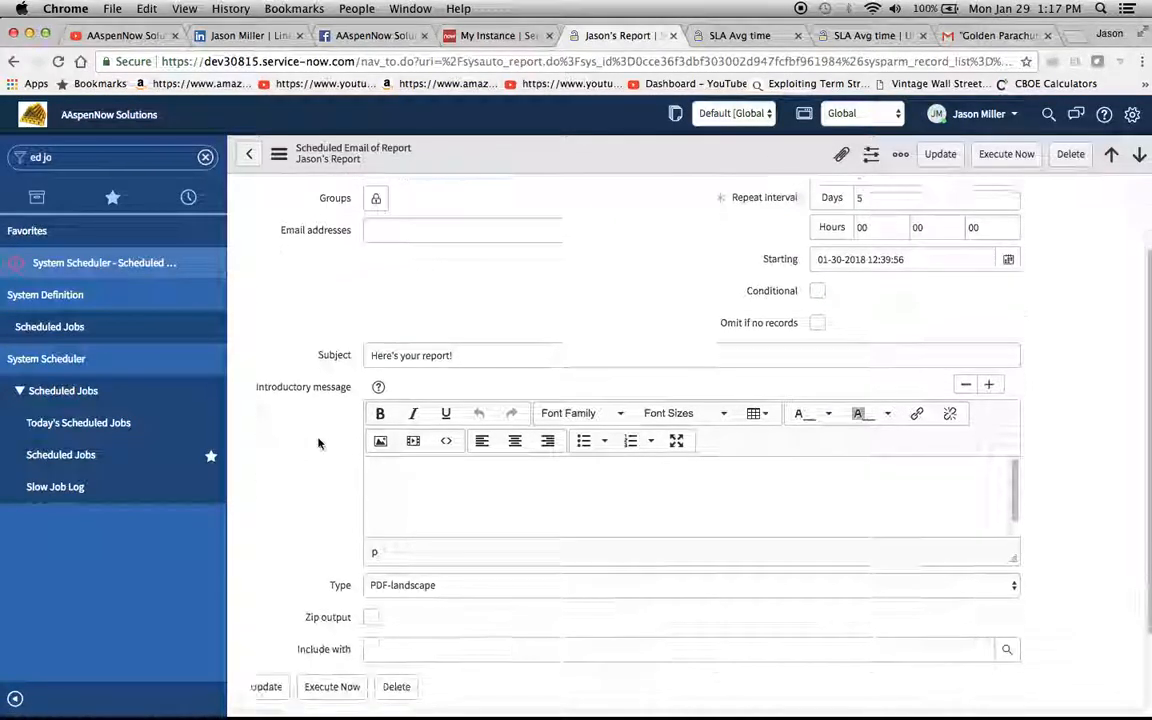
pyautogui.scroll(-3)
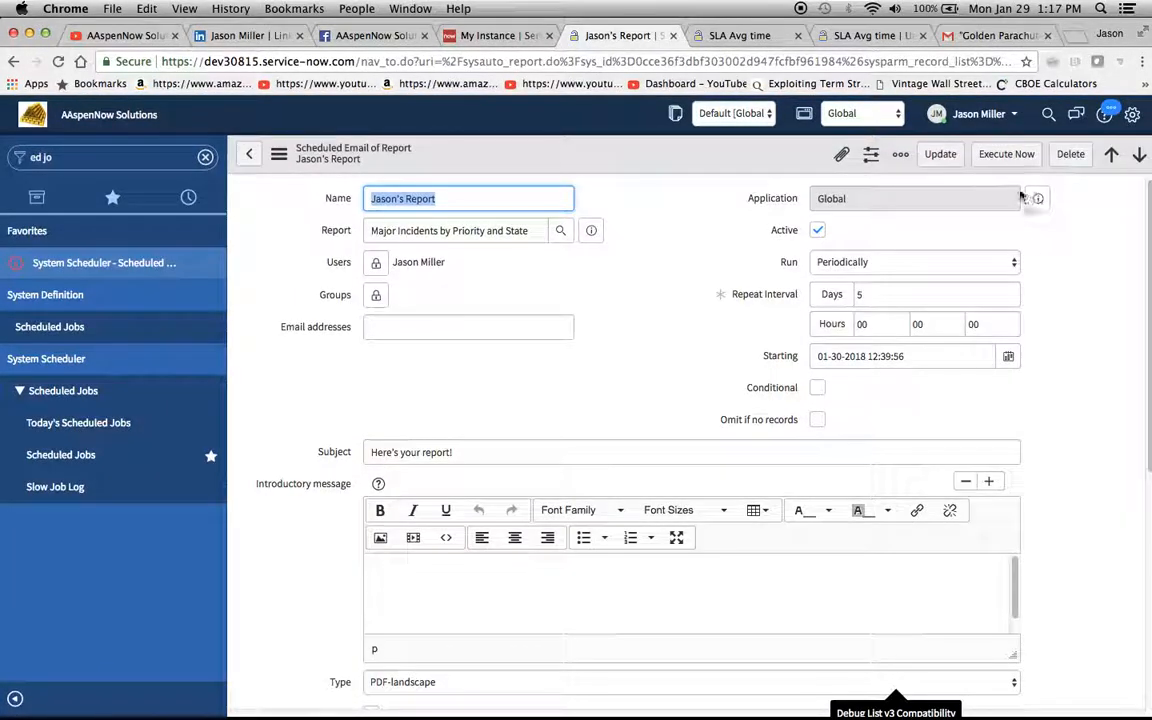
pyautogui.click(248, 152)
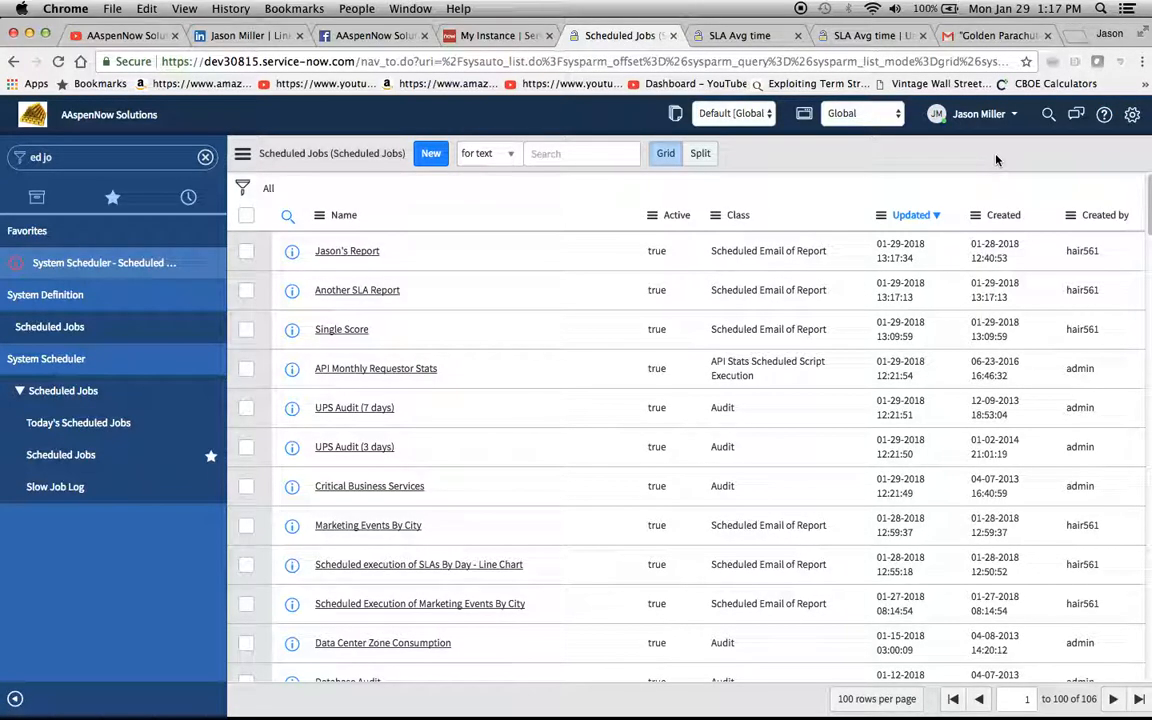
# Step: Review the Gmail 'Here's your report!' thread with four PDF attachments, then return to ServiceNow
pyautogui.click(996, 36)
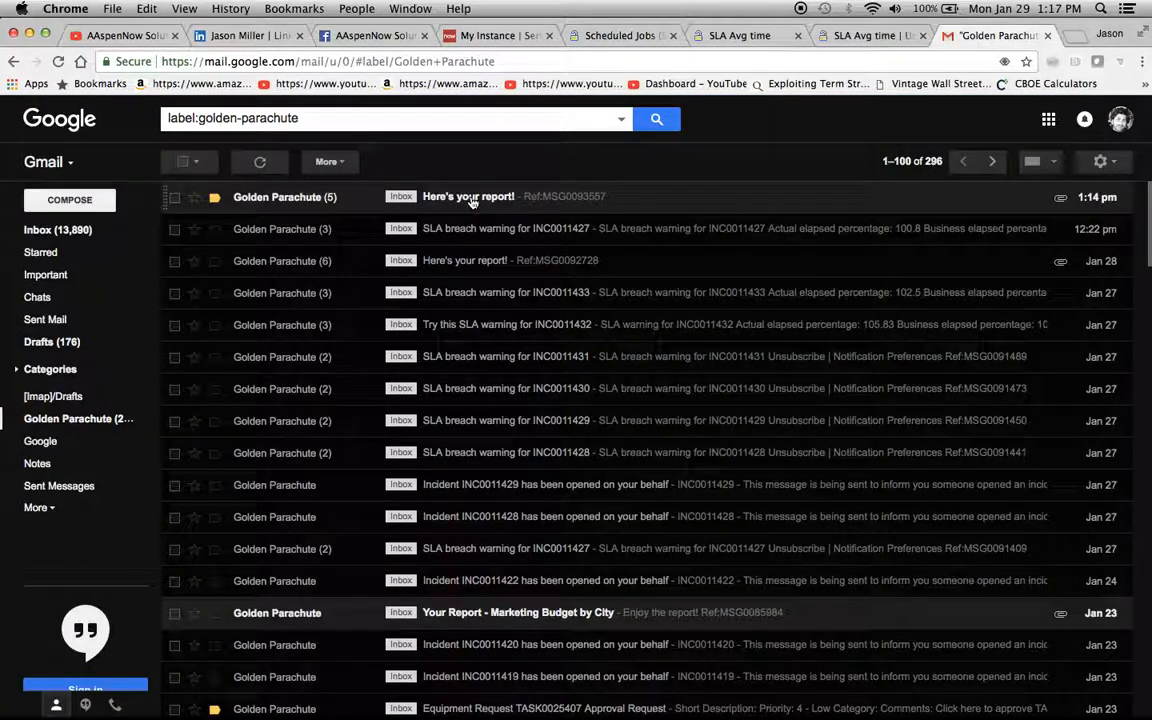
pyautogui.click(468, 196)
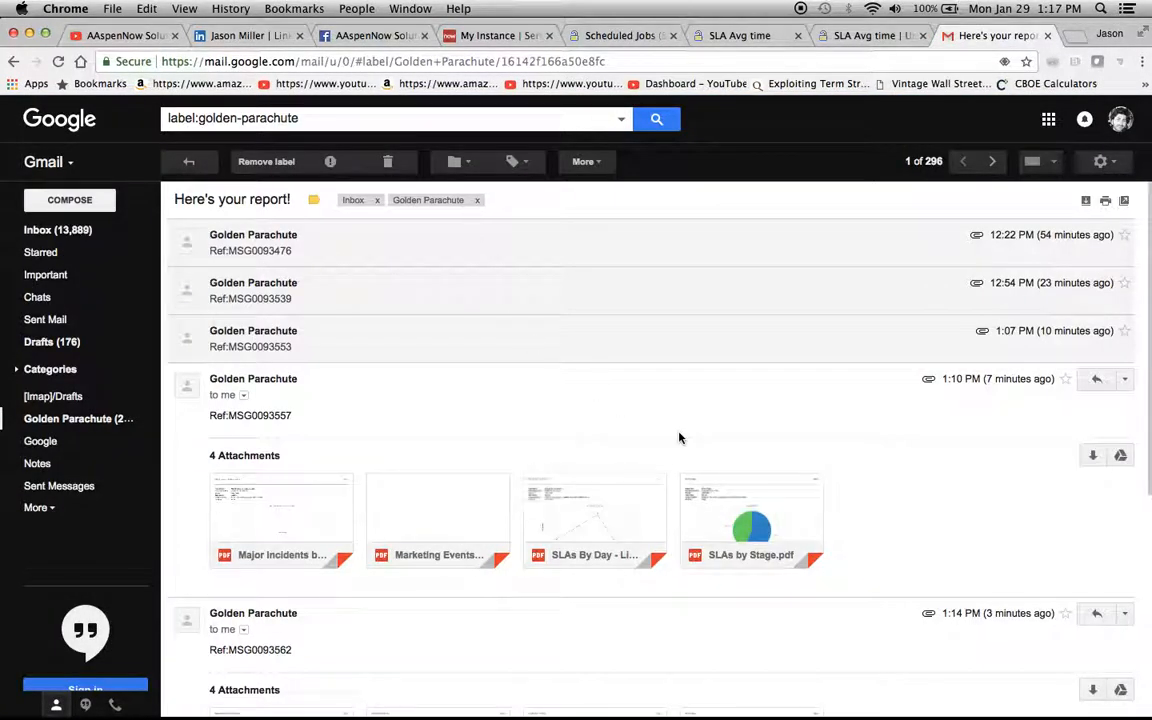
pyautogui.scroll(-3)
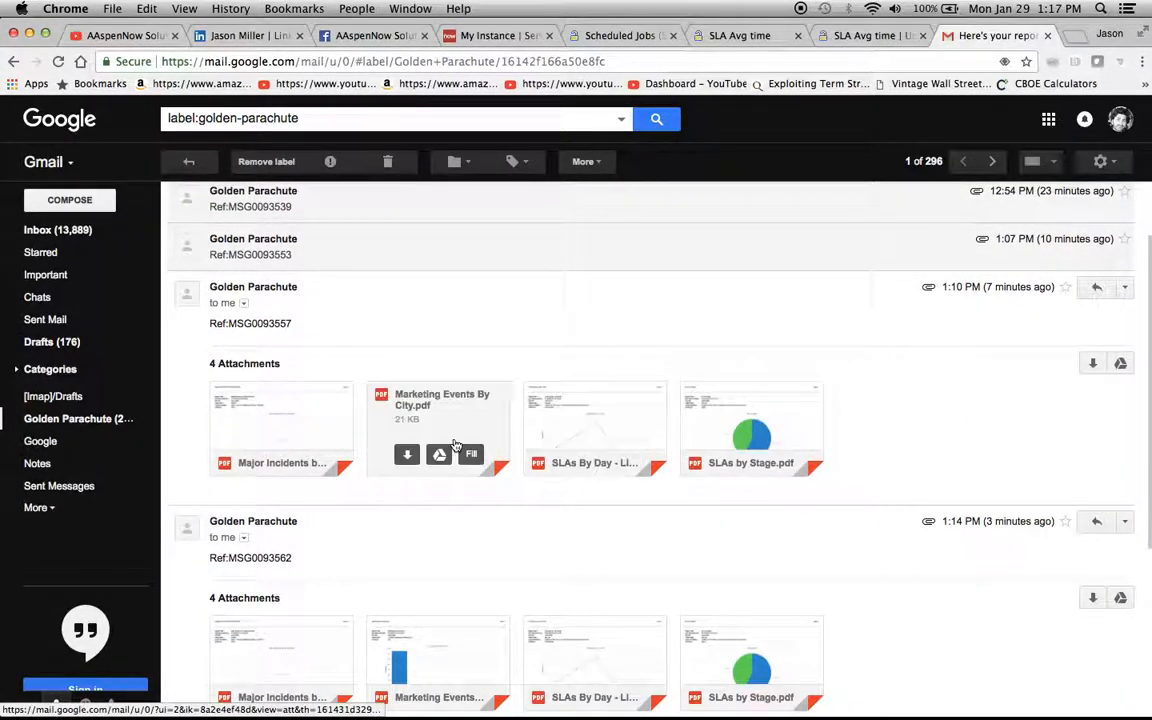
pyautogui.scroll(-3)
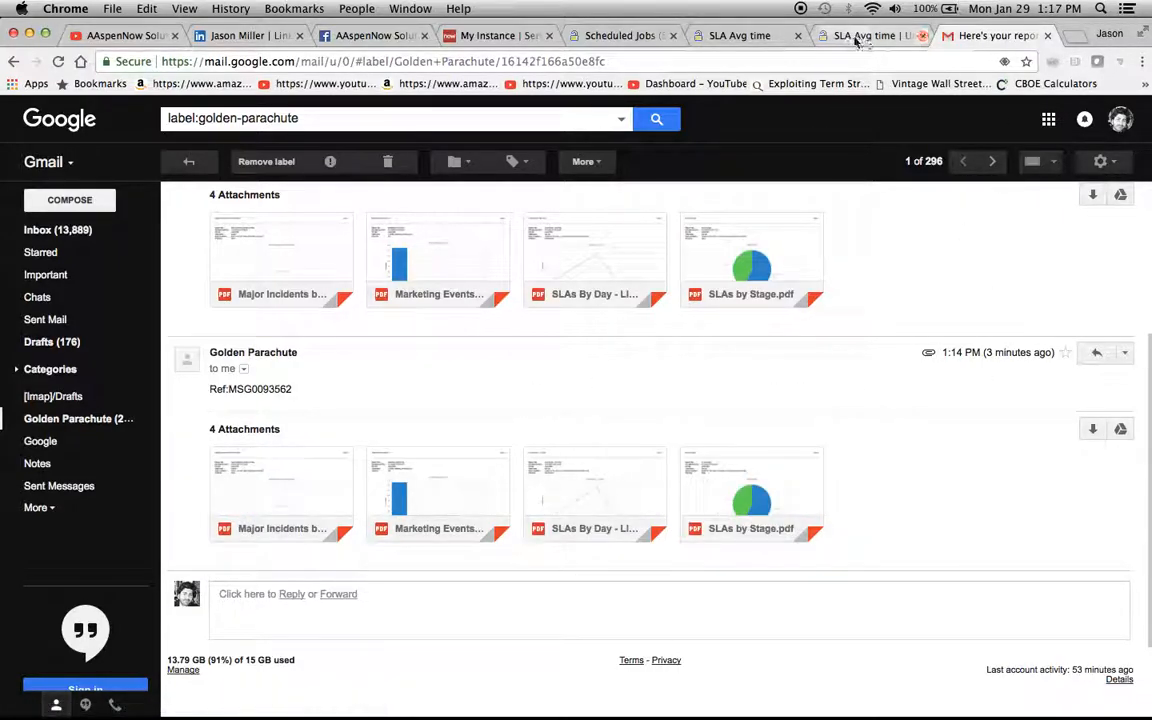
pyautogui.click(740, 36)
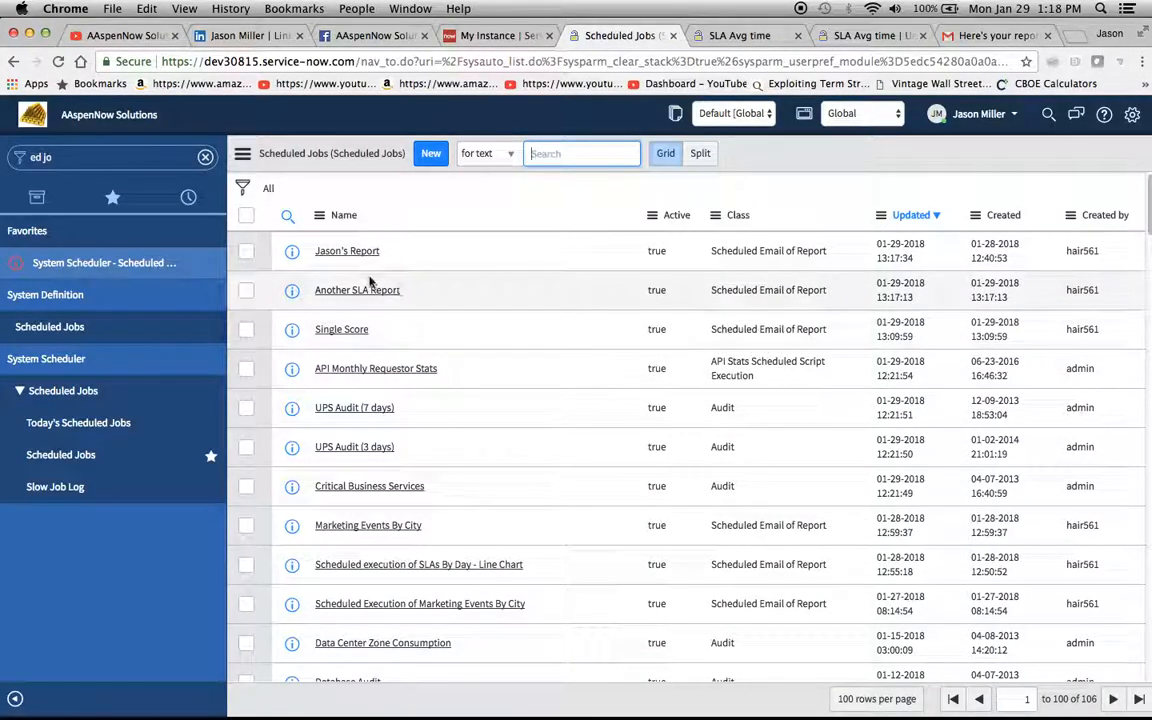
# Step: Reopen Jason's Report from Scheduled Jobs and run it again with Execute Now
pyautogui.click(348, 252)
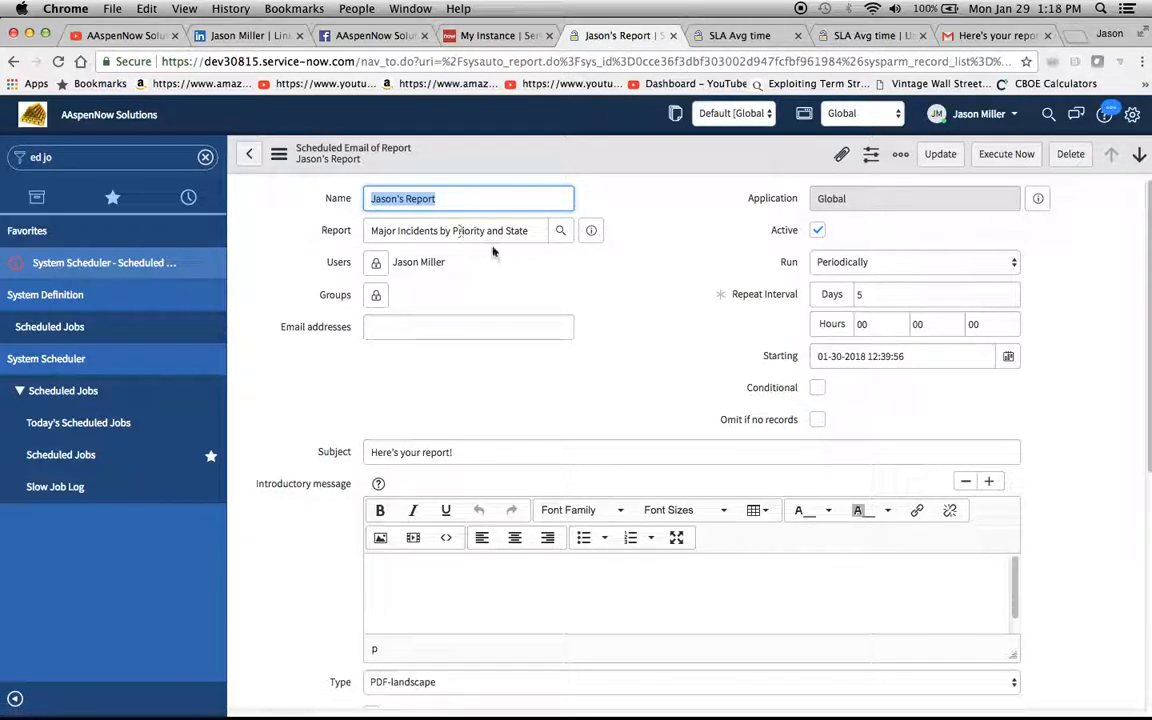
pyautogui.scroll(-3)
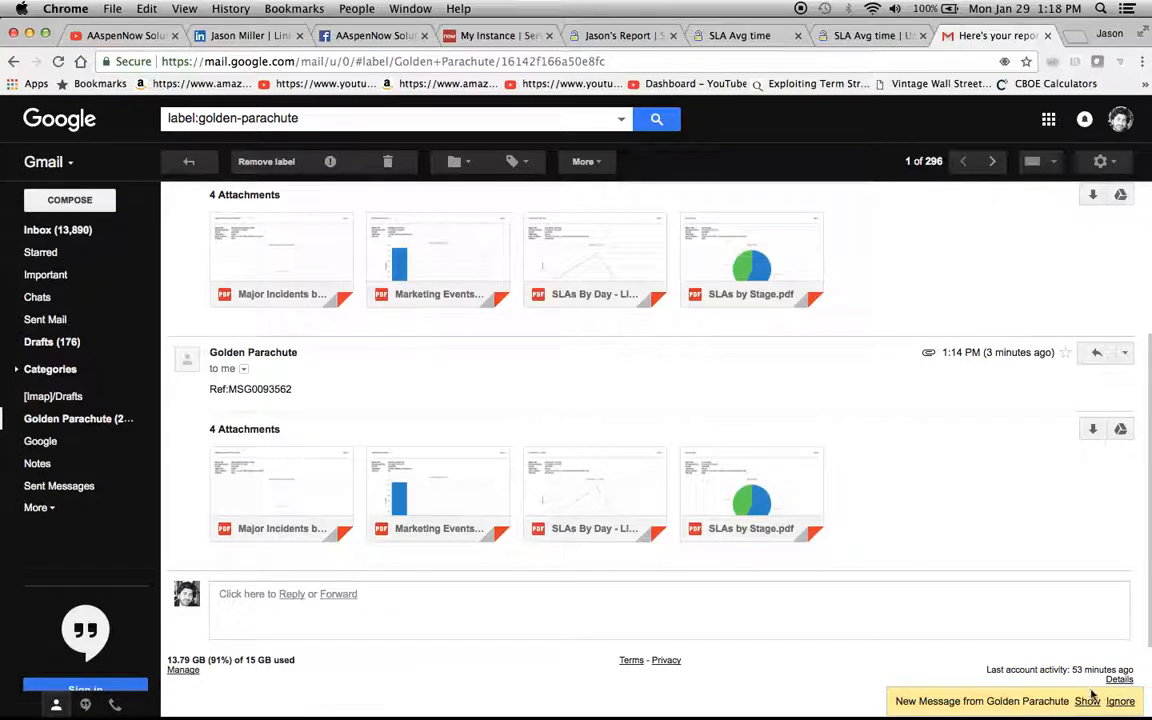
# Step: Show the newest Golden Parachute message with five PDF attachments, then move to the LinkedIn profile
pyautogui.click(1088, 700)
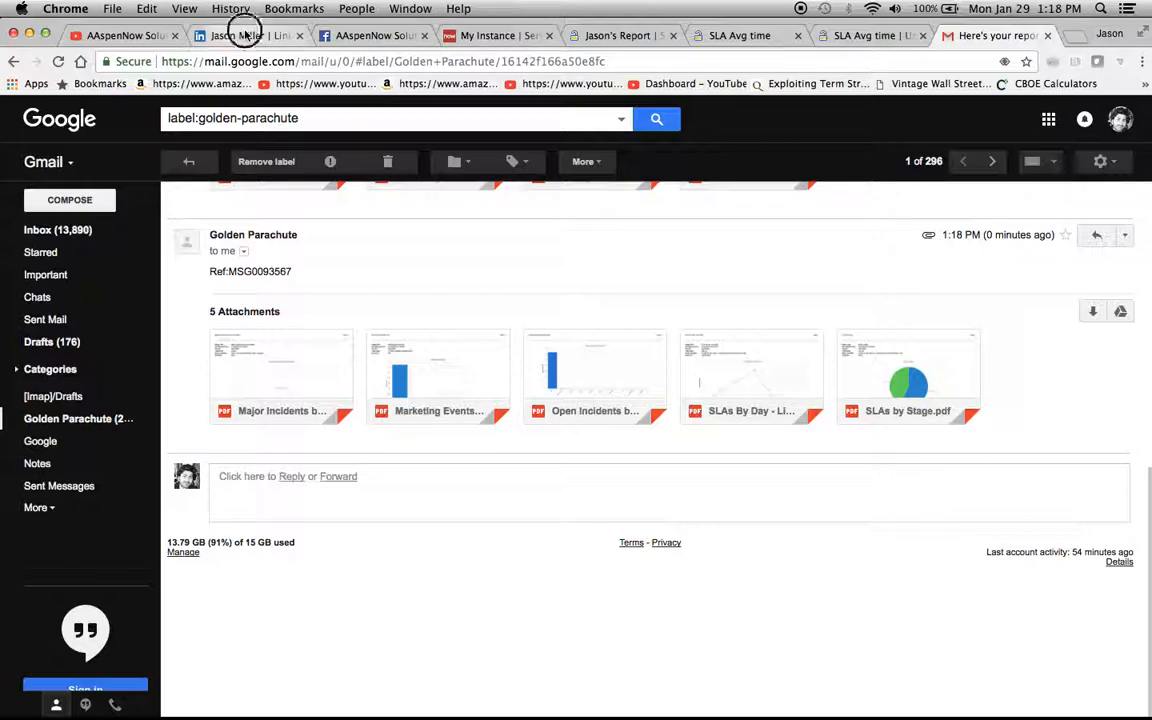
pyautogui.click(248, 36)
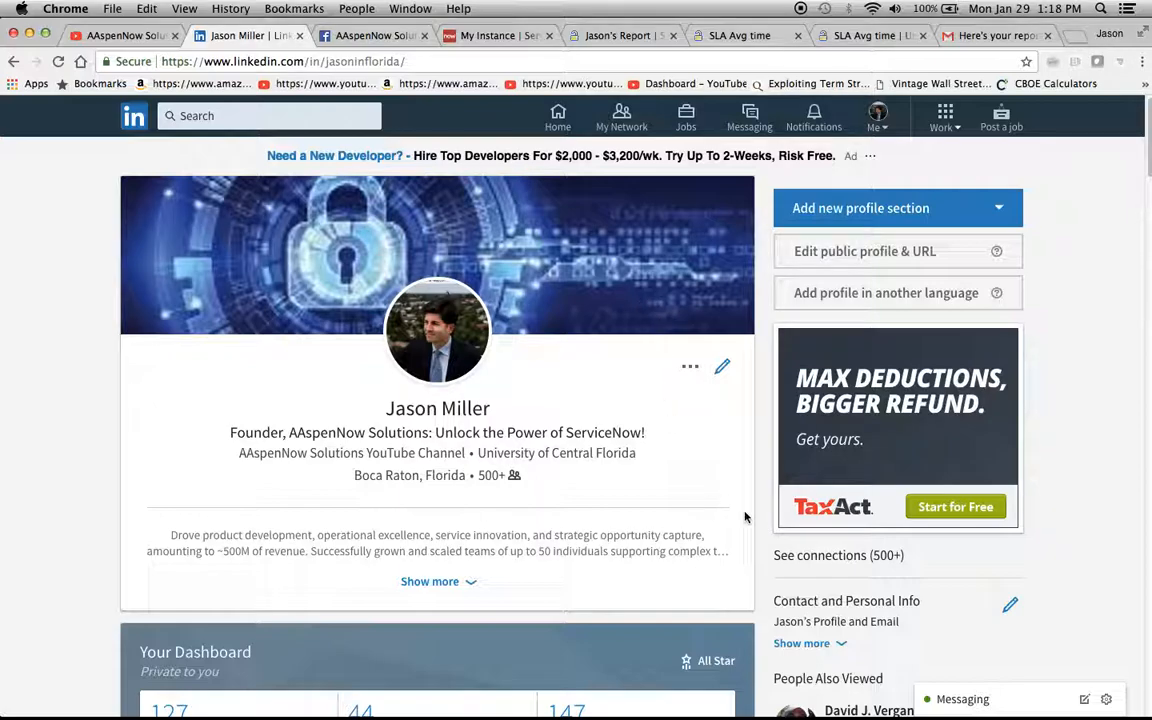